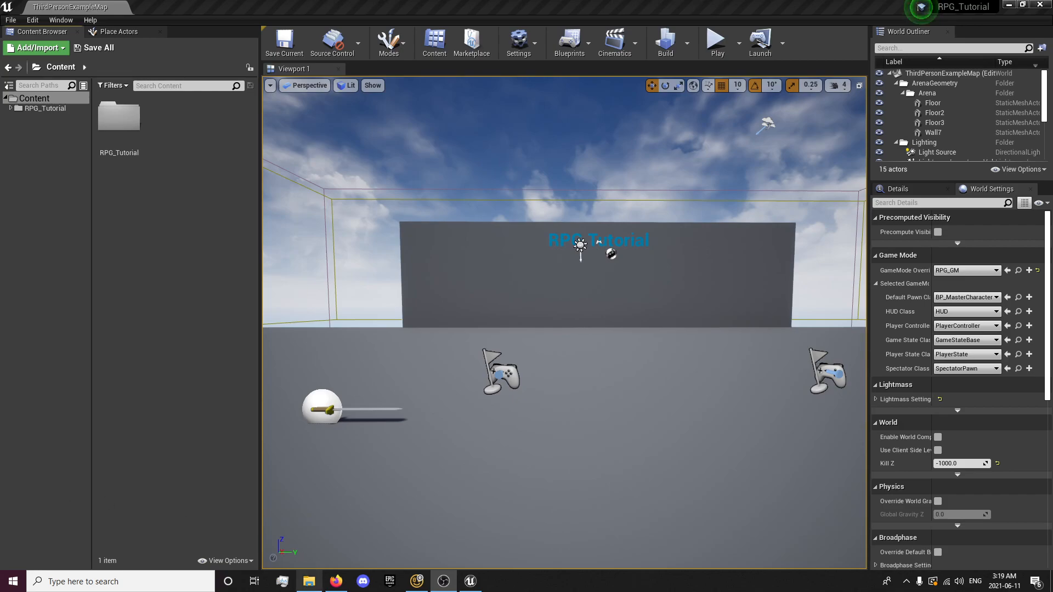
# On terribilisstudio.fr, open the Mixamo Converter page and start its direct download
pyautogui.click(336, 582)
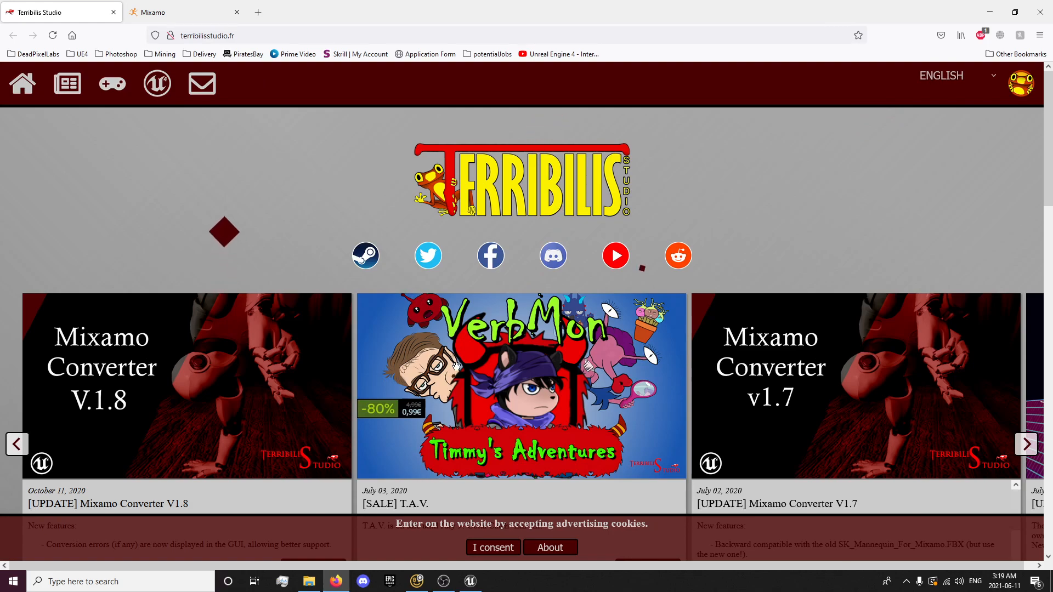
pyautogui.scroll(-3)
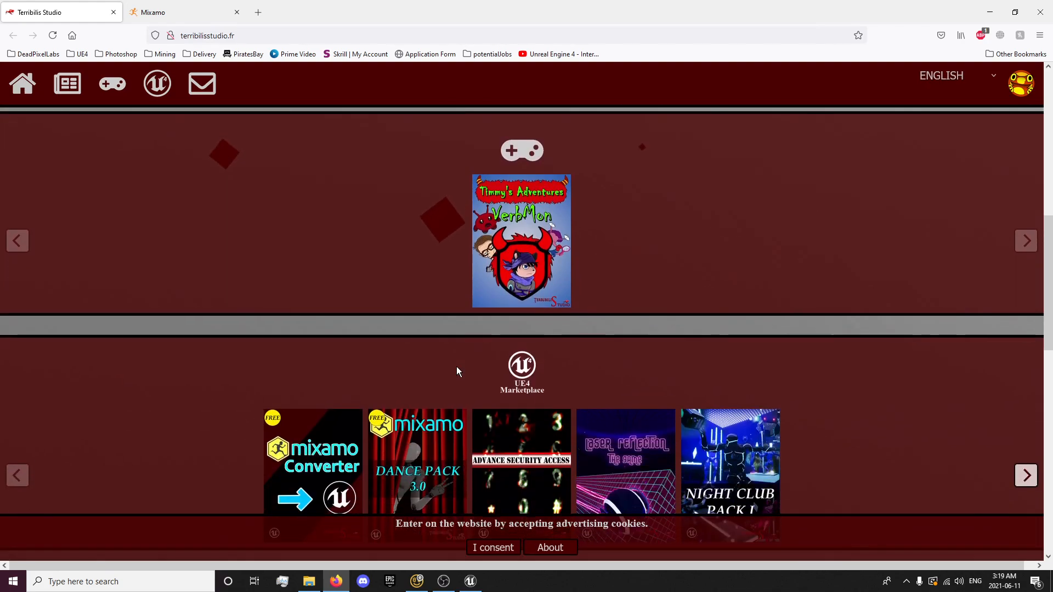
pyautogui.scroll(-3)
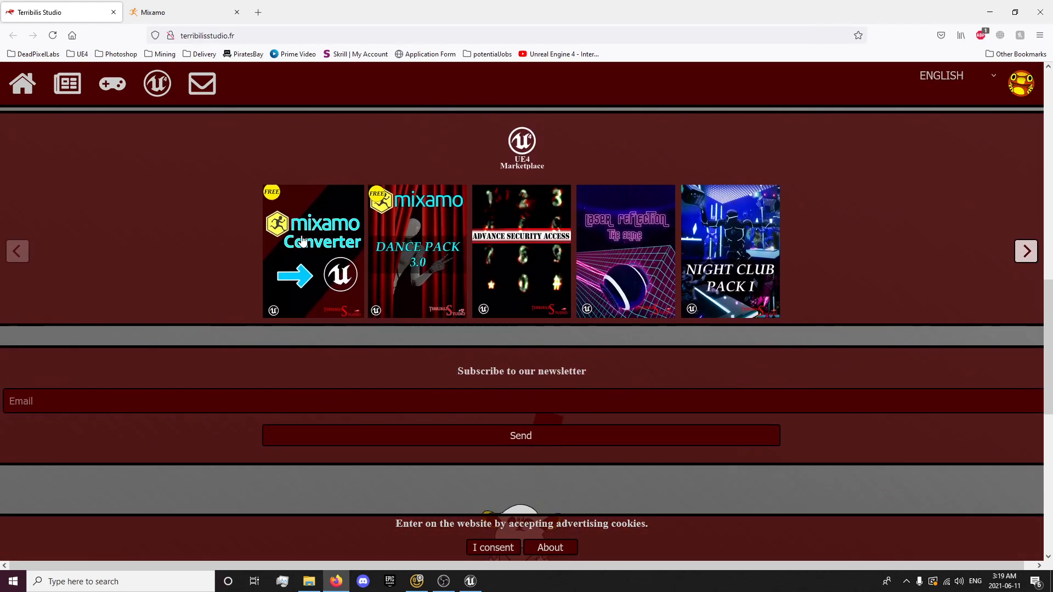
pyautogui.click(312, 252)
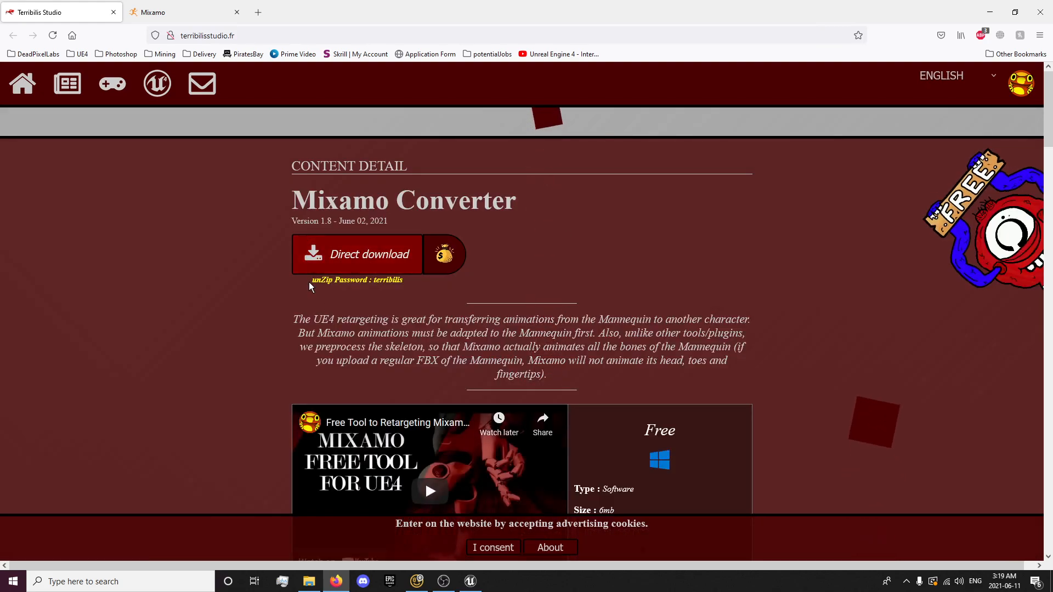
pyautogui.click(359, 254)
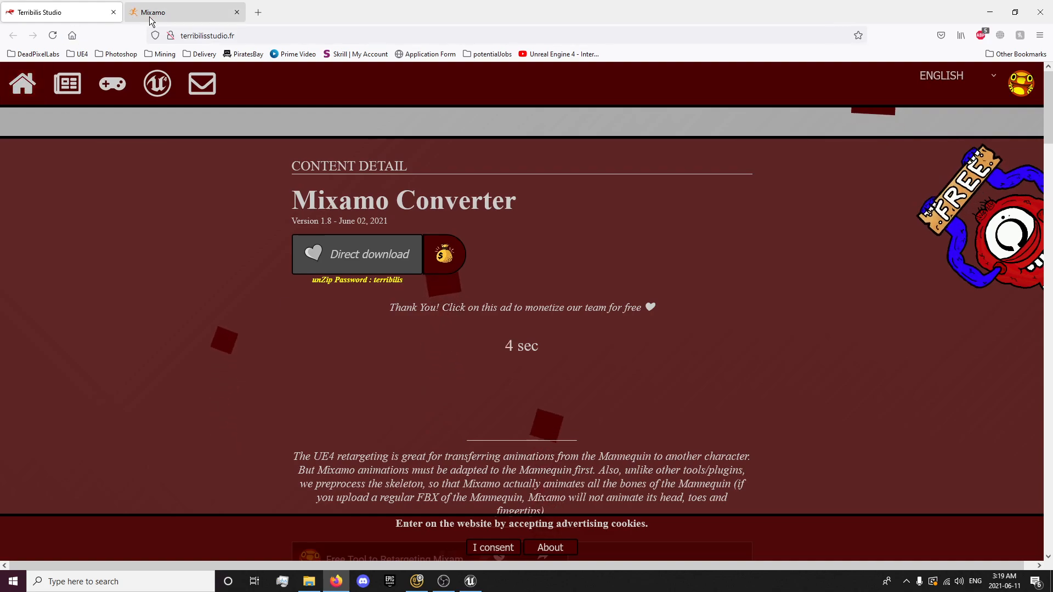
pyautogui.click(47, 12)
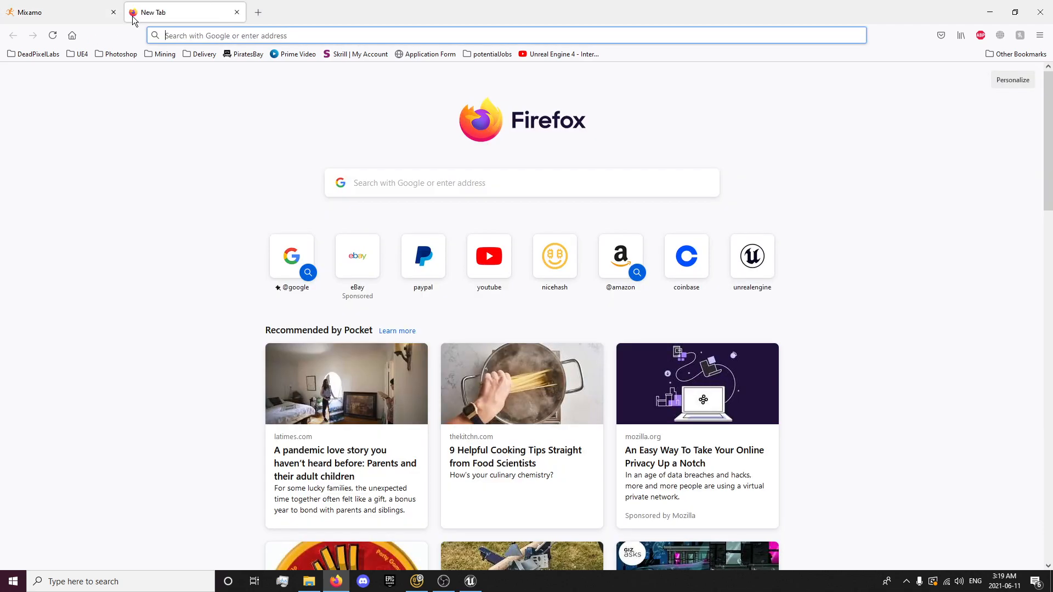
pyautogui.moveTo(236, 12)
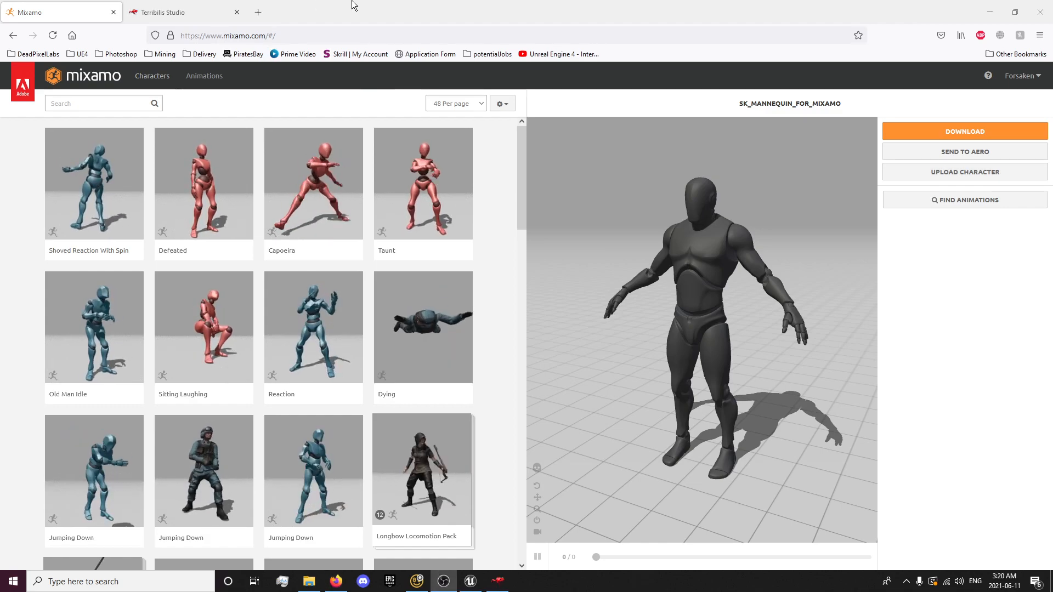
# Read the Terribilis Studio How To Use steps through Download animations, then return to Mixamo
pyautogui.click(175, 12)
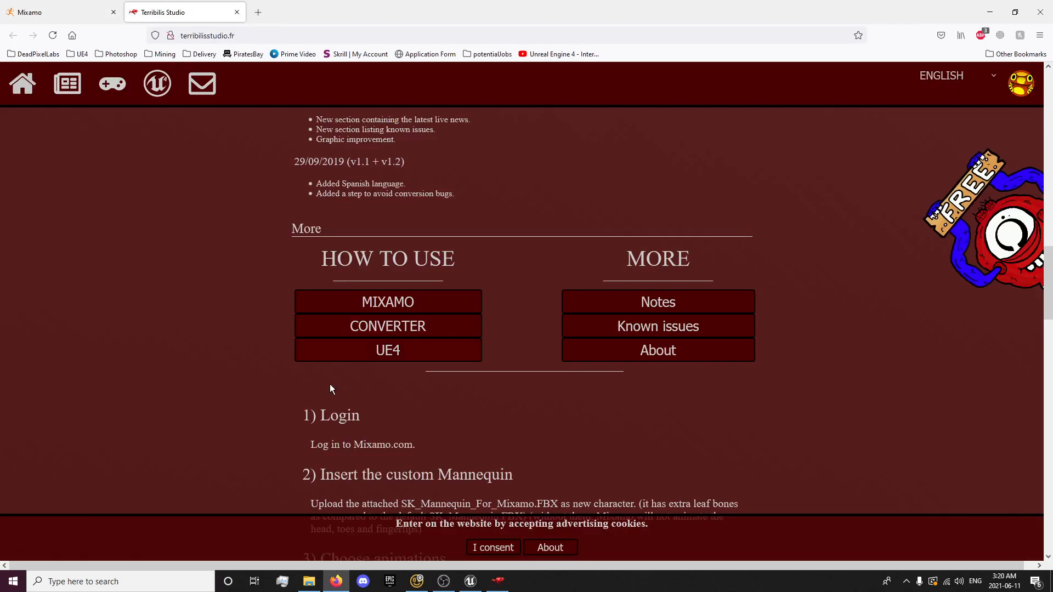
pyautogui.scroll(-3)
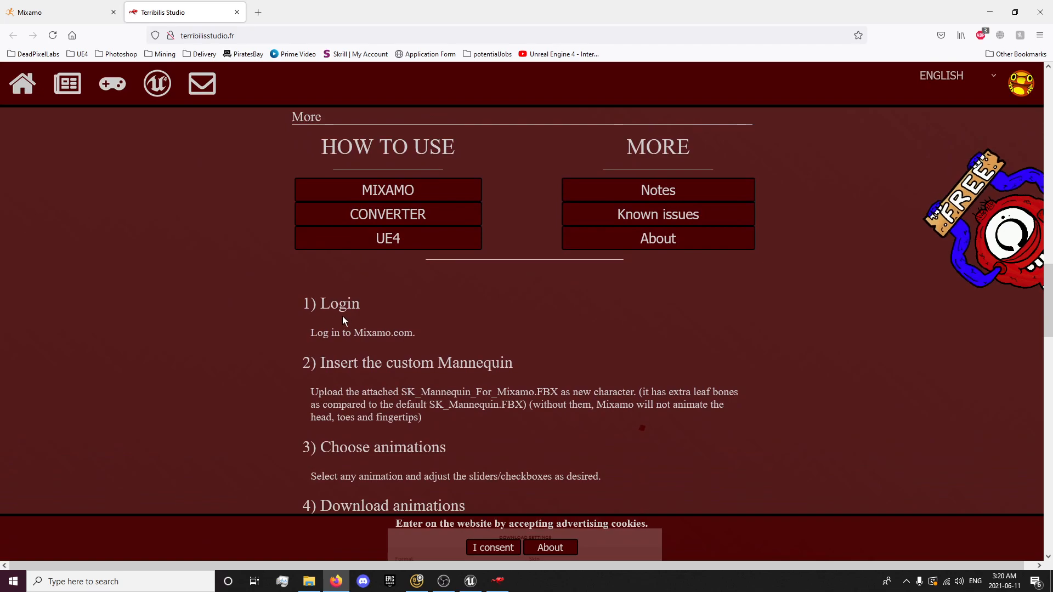
pyautogui.scroll(-3)
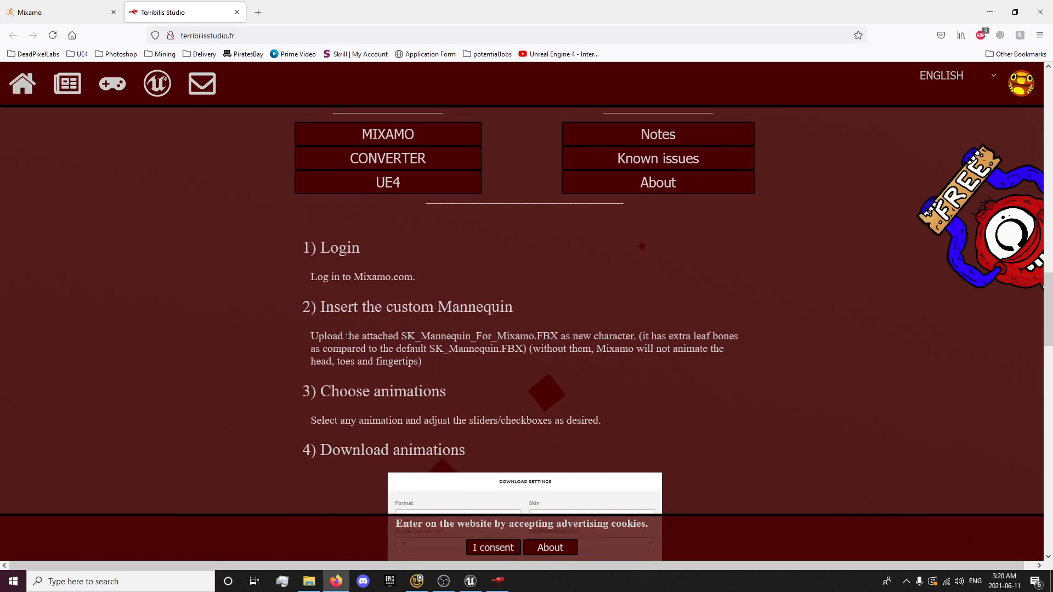
pyautogui.scroll(-3)
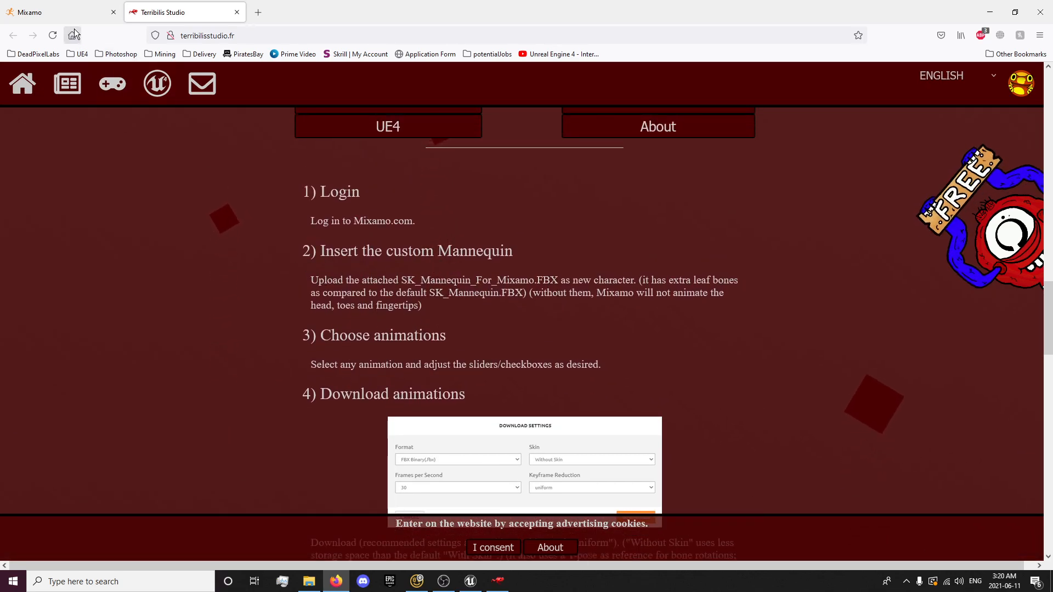
pyautogui.click(57, 12)
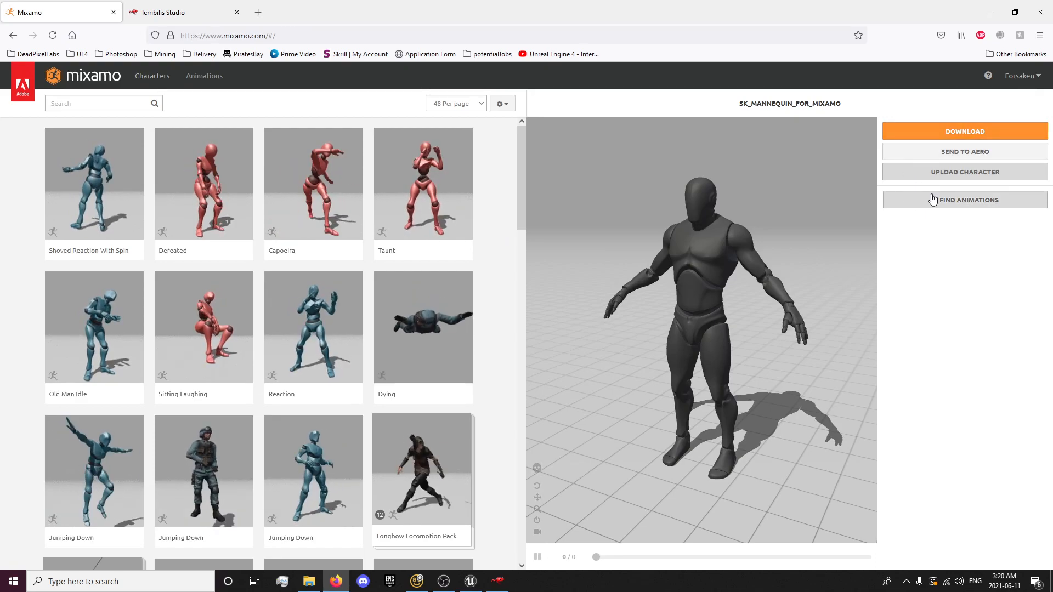
pyautogui.click(964, 172)
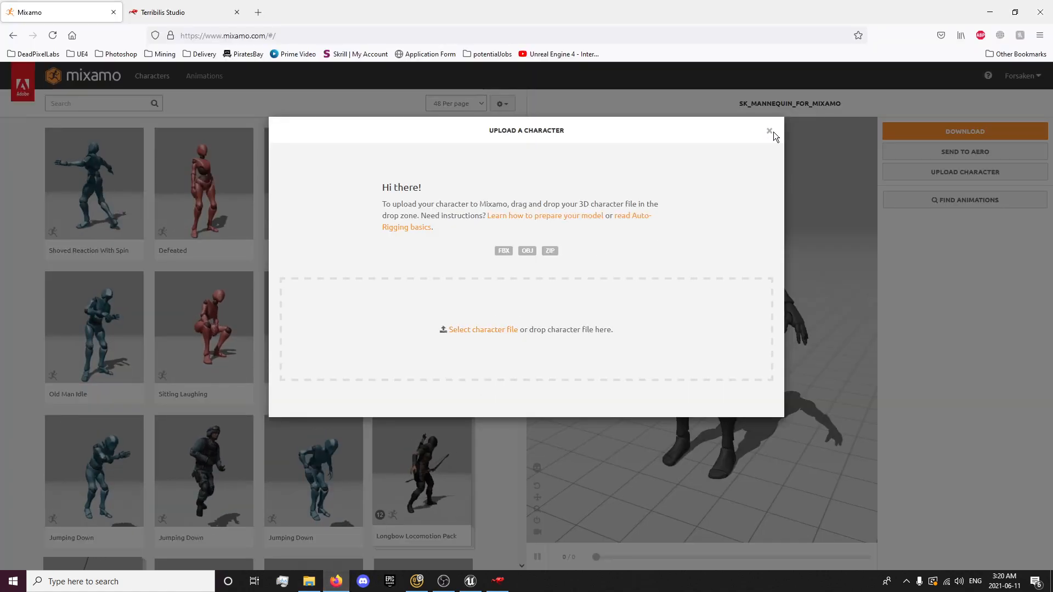
pyautogui.click(770, 131)
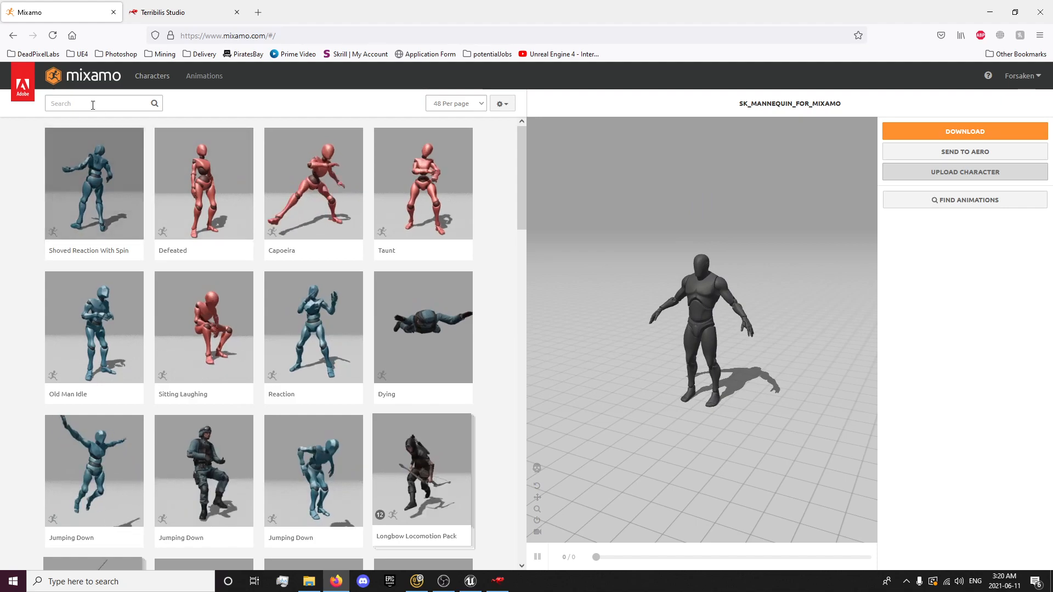
# Try Mixamo searches for 'sword' and 'melee', then switch to Animations and clear the filter
pyautogui.click(93, 103)
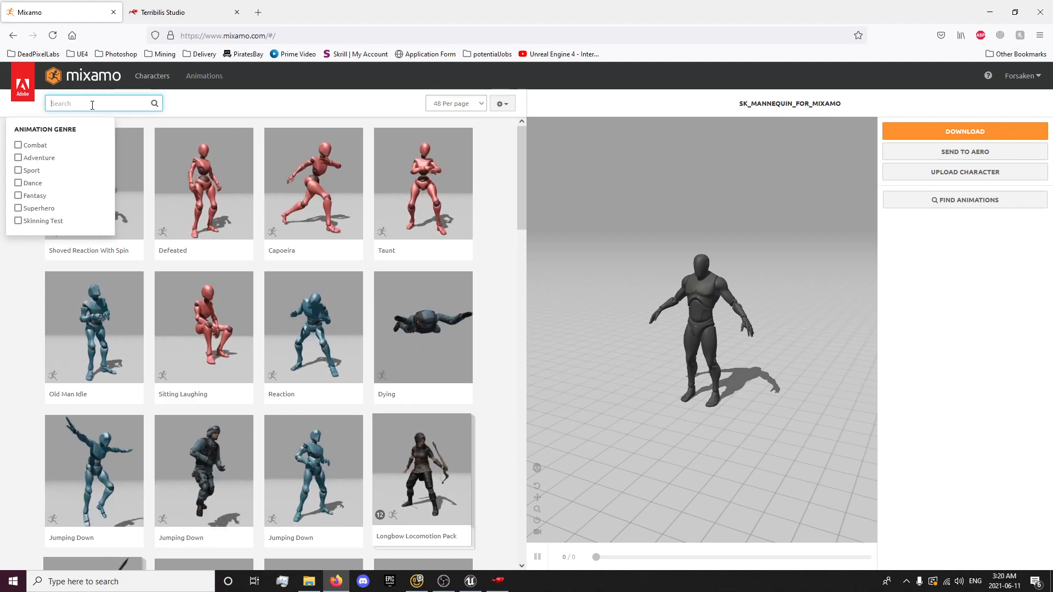
pyautogui.write('sword')
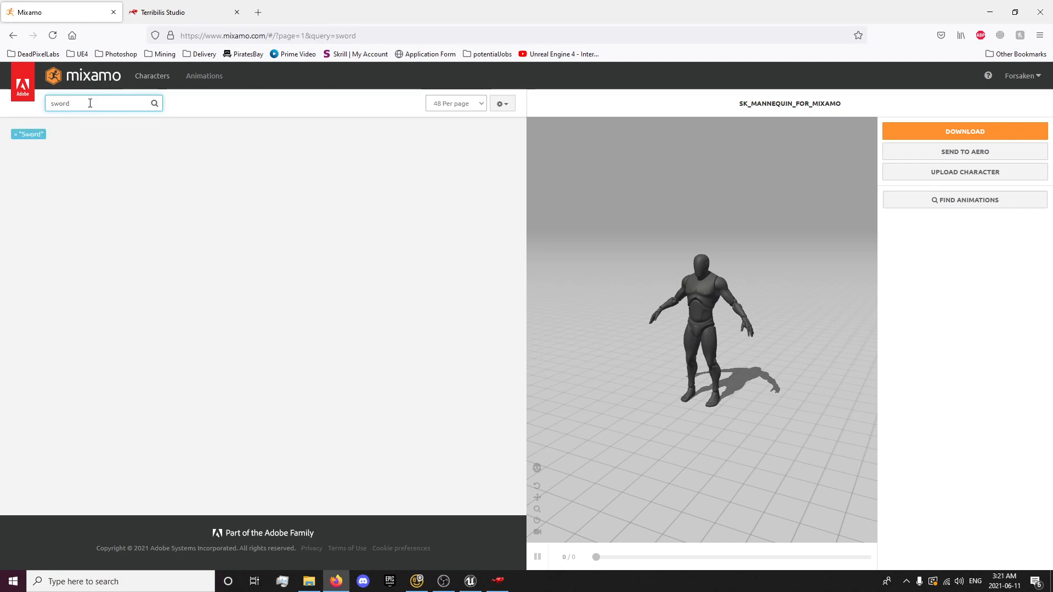
pyautogui.click(101, 103)
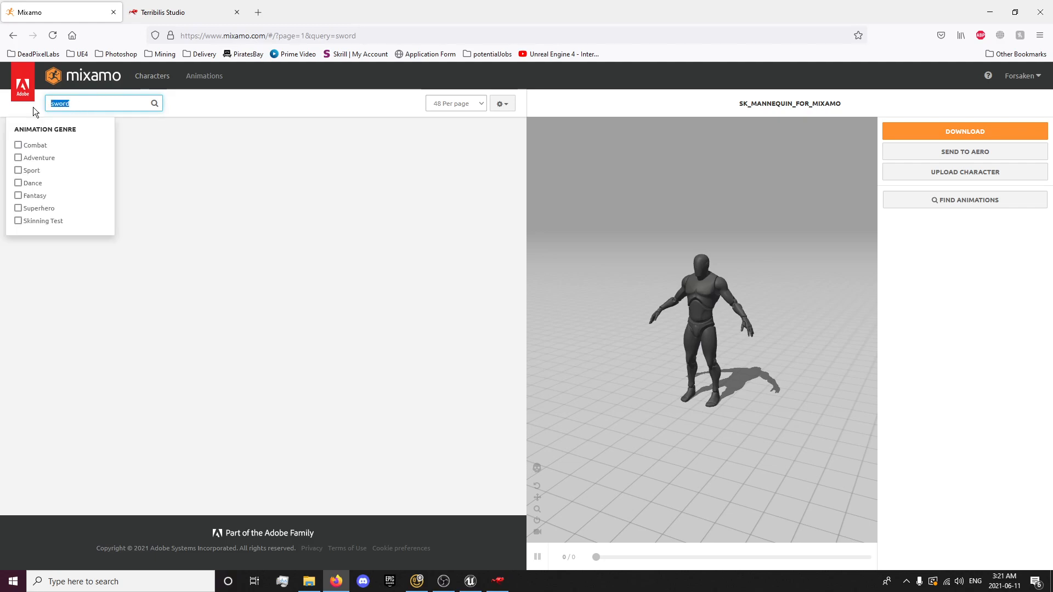
pyautogui.write('melee')
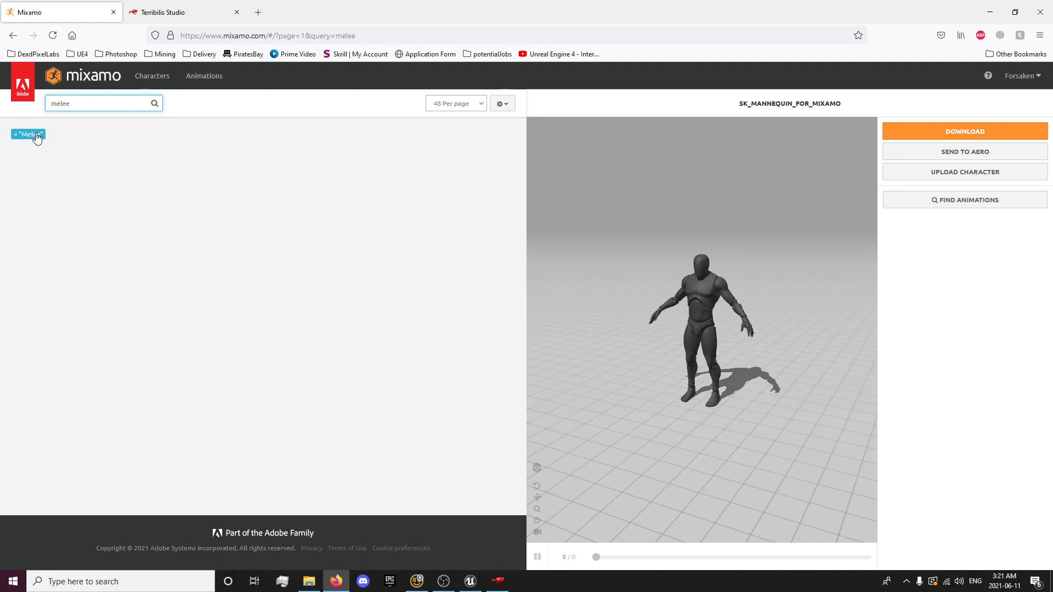
pyautogui.click(204, 76)
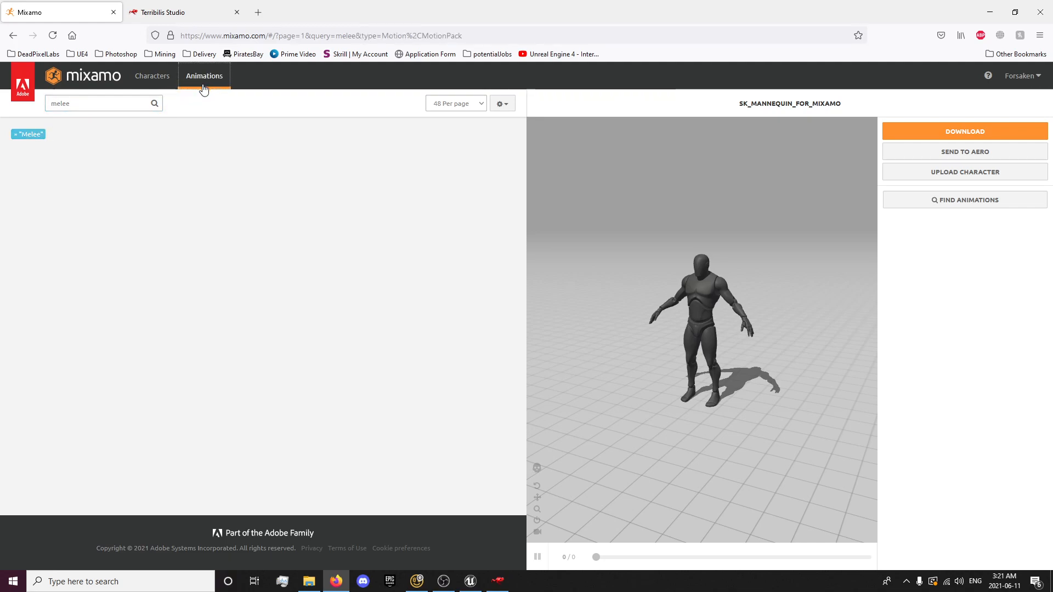
pyautogui.click(101, 103)
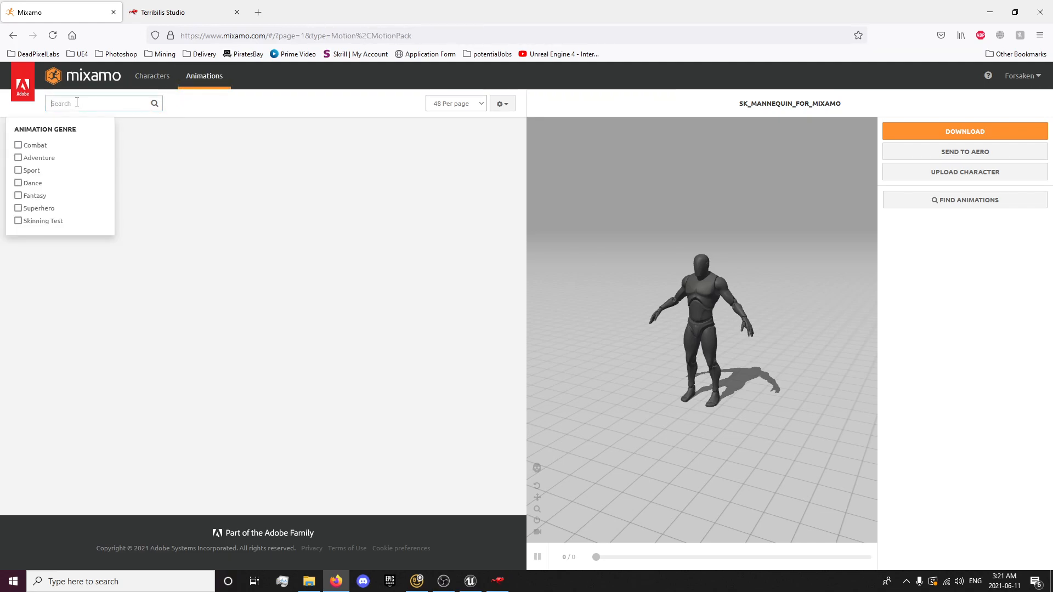
pyautogui.click(18, 145)
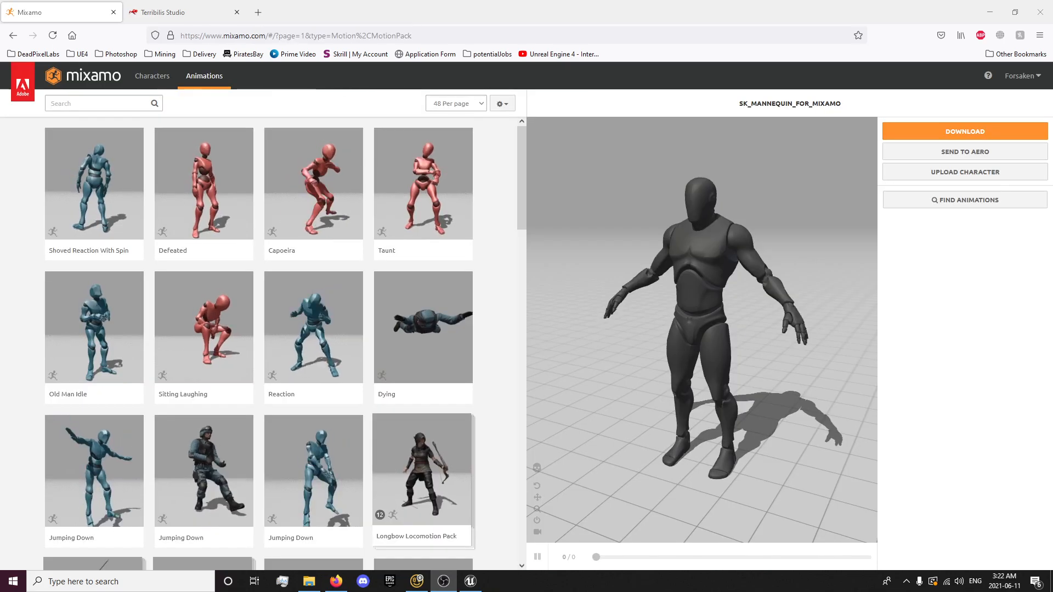
# Search animations for 'sword' and preview the Pro Sword And Shield Pack on the mannequin
pyautogui.click(94, 102)
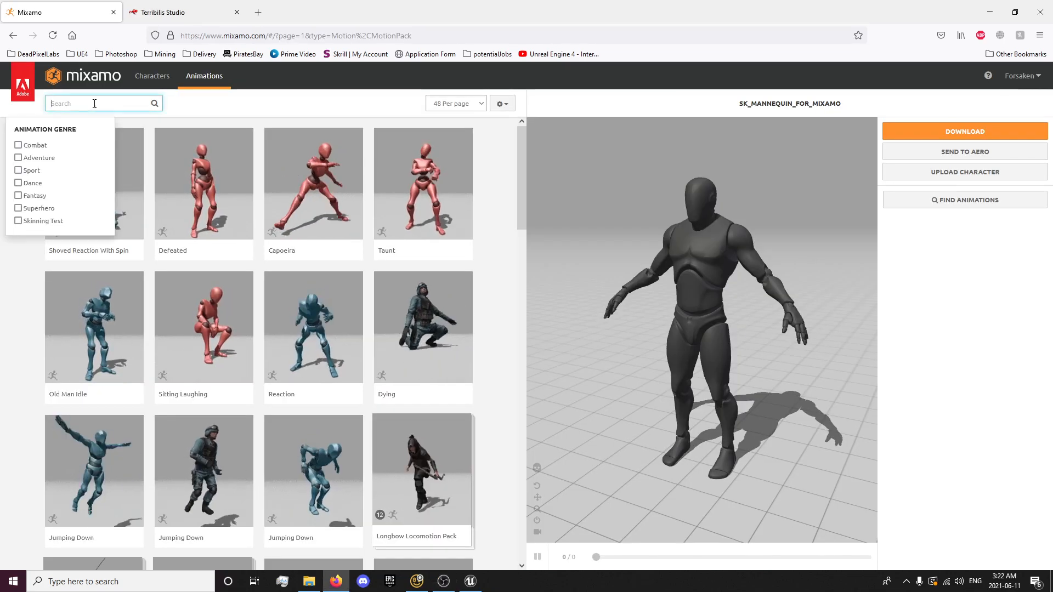
pyautogui.write('s')
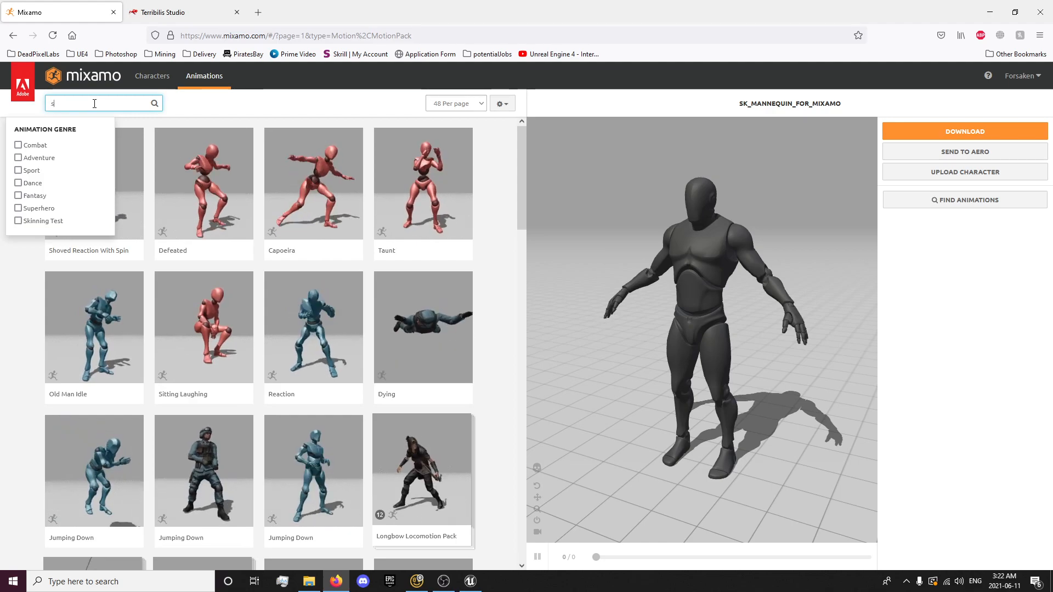
pyautogui.write('word')
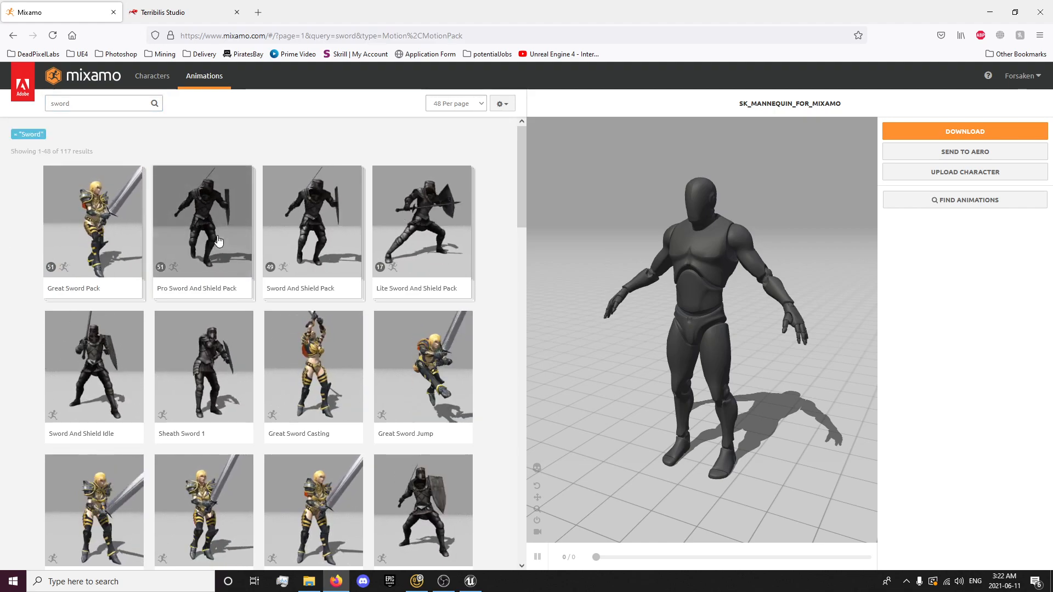
pyautogui.scroll(-3)
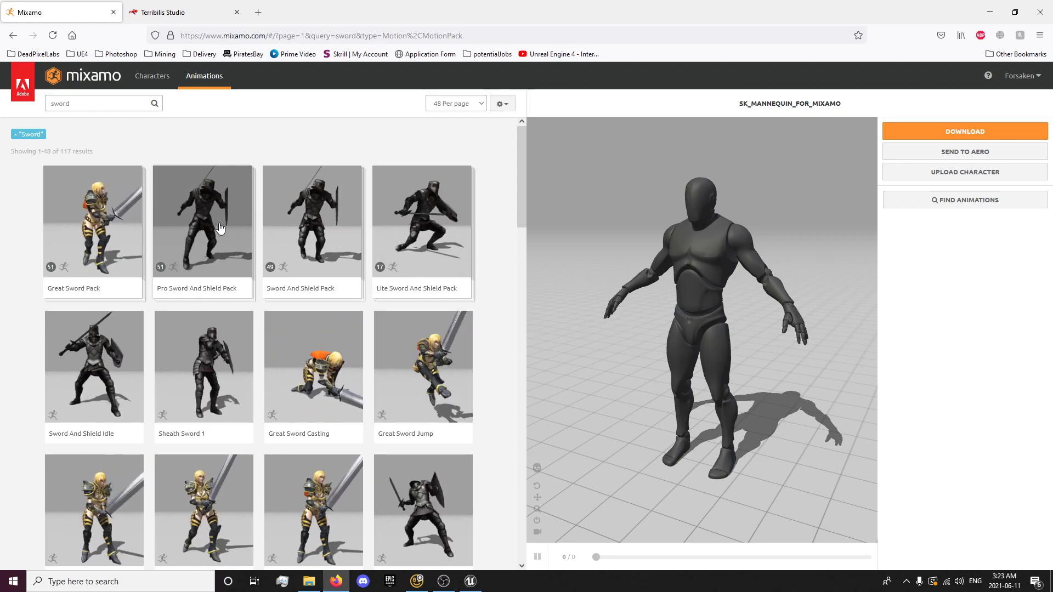
pyautogui.click(203, 221)
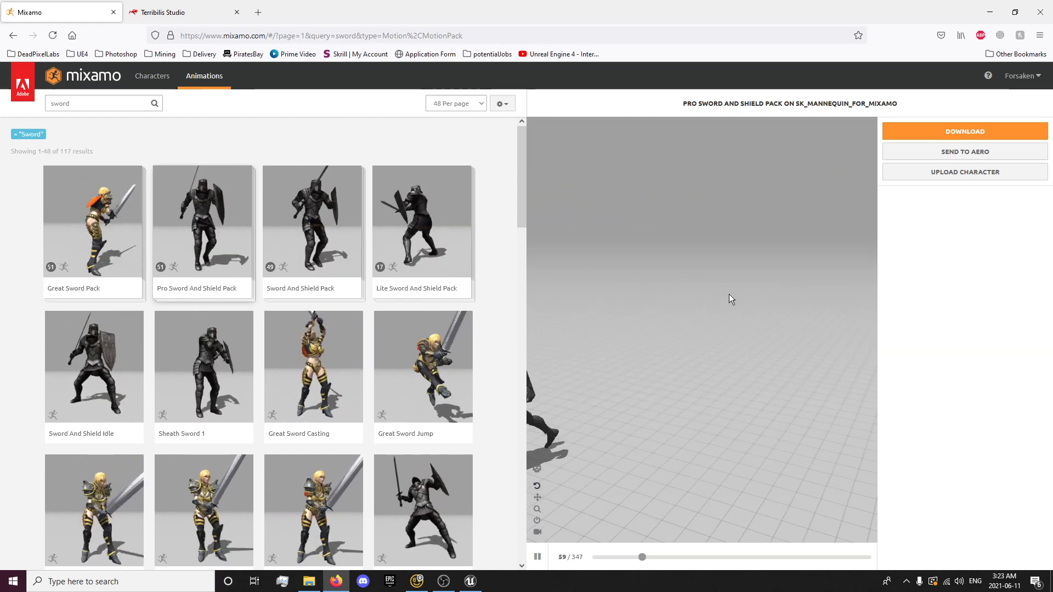
# Open the pack's download settings and set Keyframe Reduction to uniform, per Terribilis Studio
pyautogui.click(964, 131)
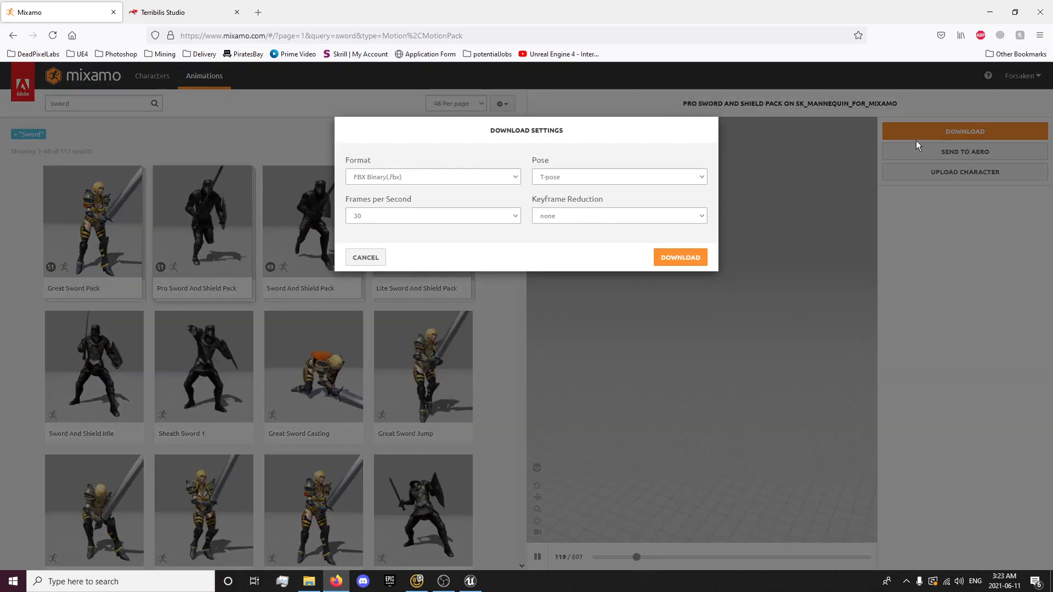
pyautogui.click(182, 12)
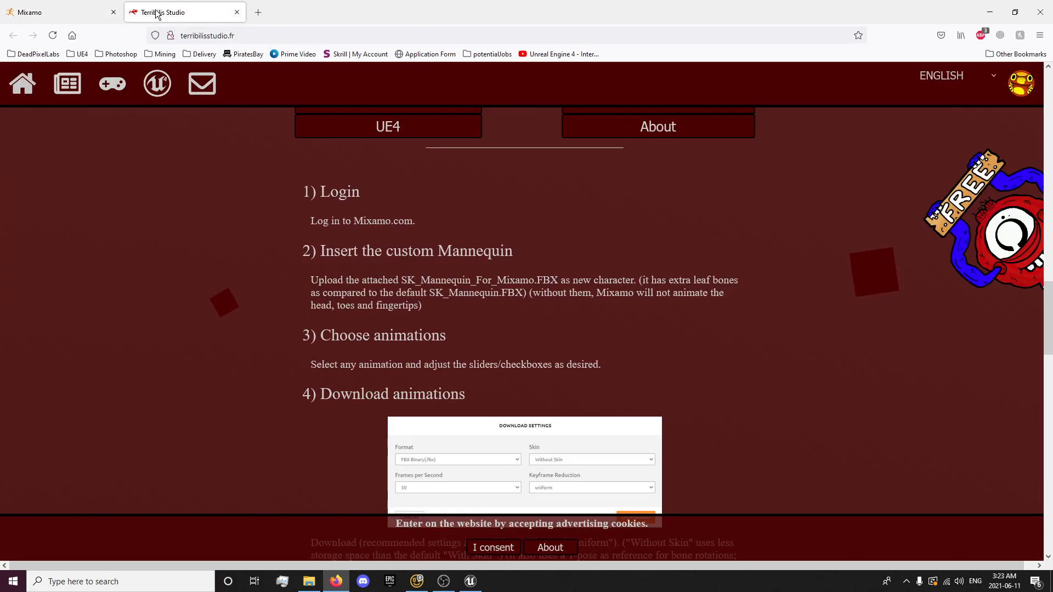
pyautogui.scroll(-3)
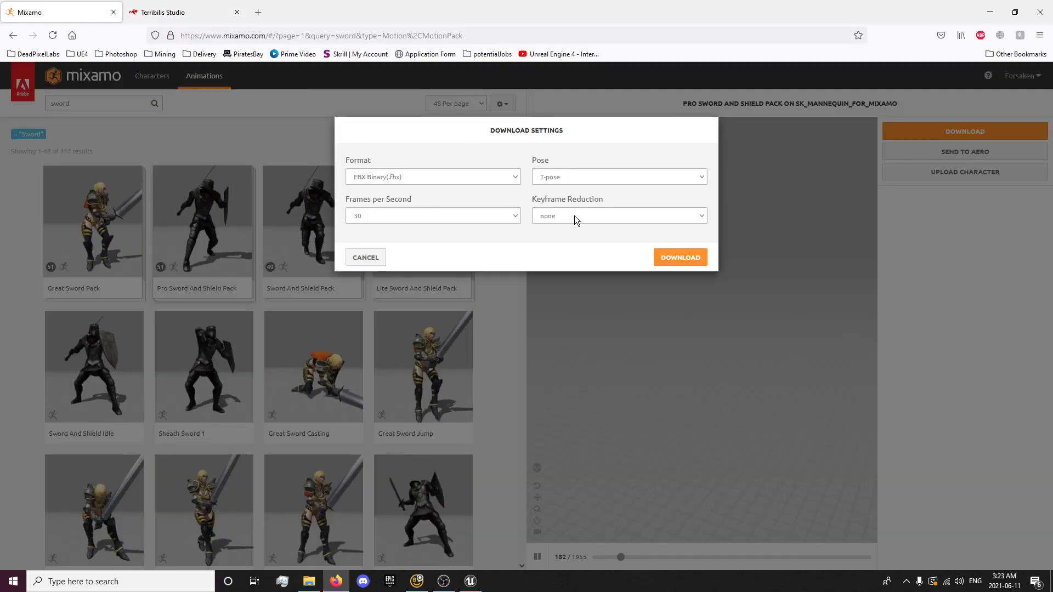
pyautogui.click(618, 216)
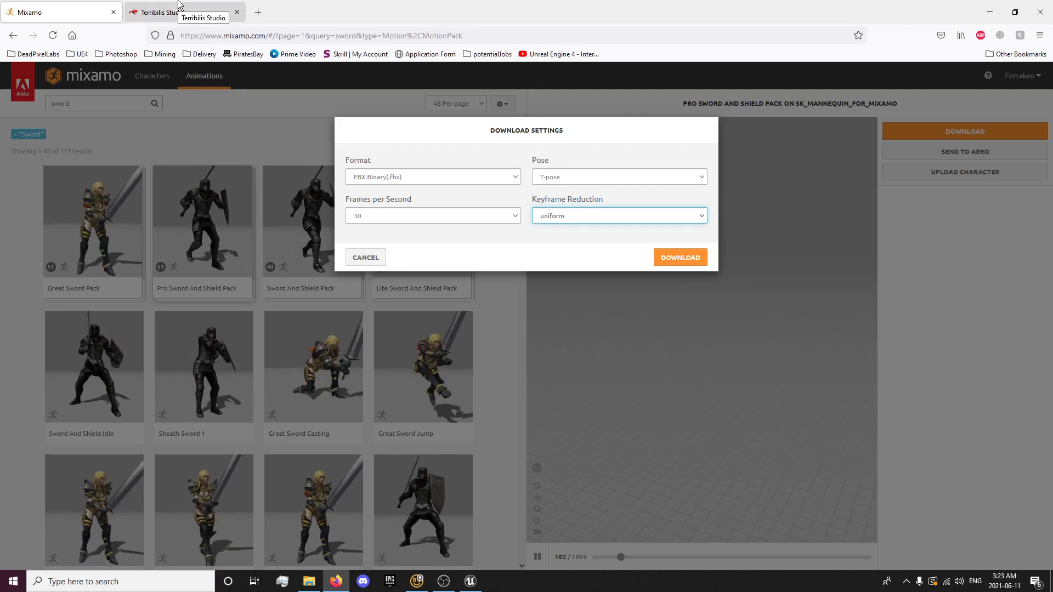
# Set the pose to Original Pose (.fbx) and download the Pro Sword And Shield Pack
pyautogui.click(161, 12)
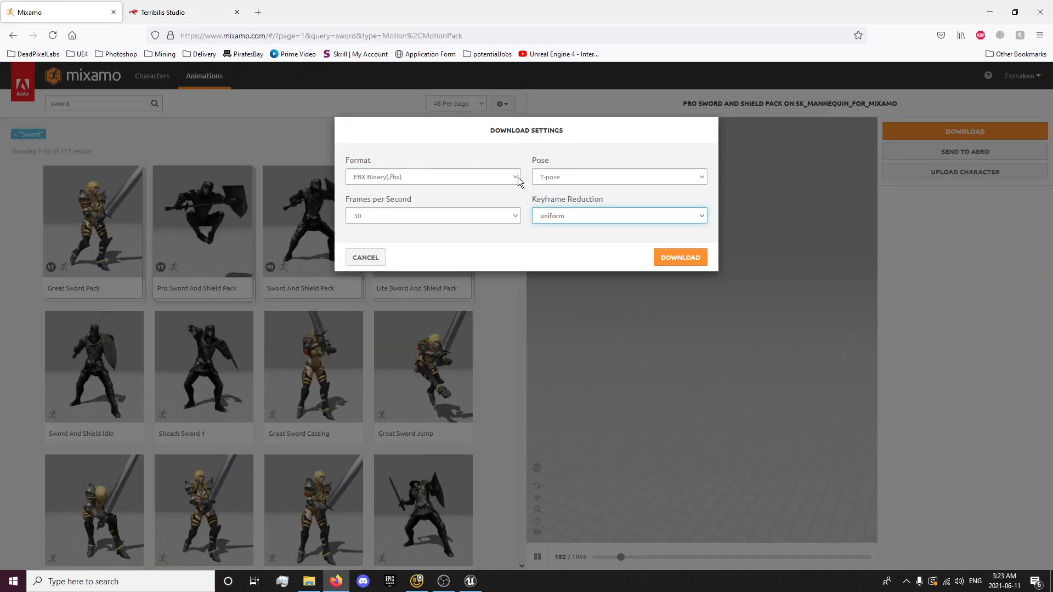
pyautogui.click(618, 176)
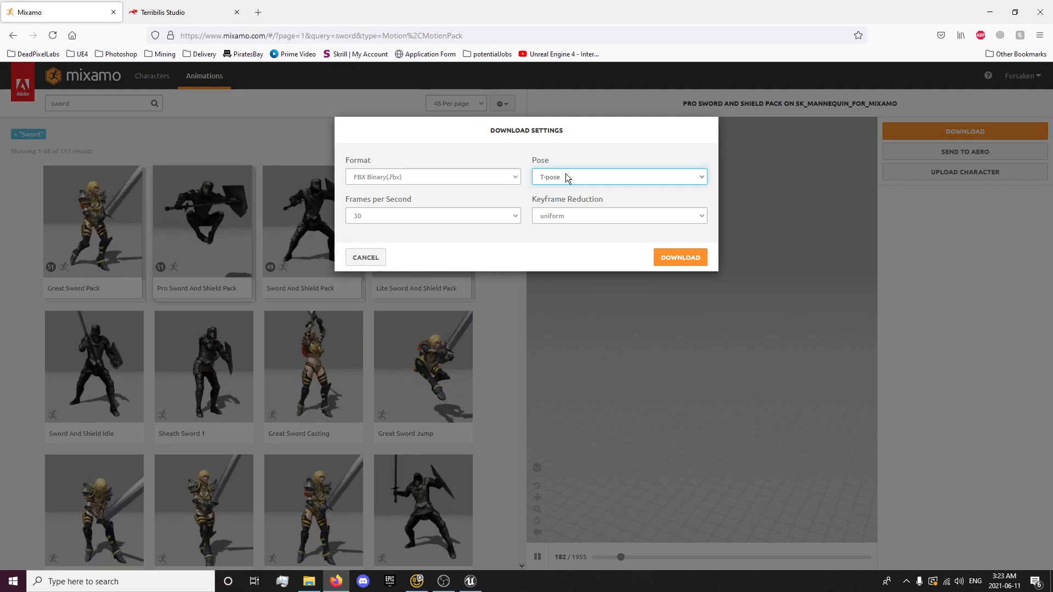
pyautogui.click(617, 177)
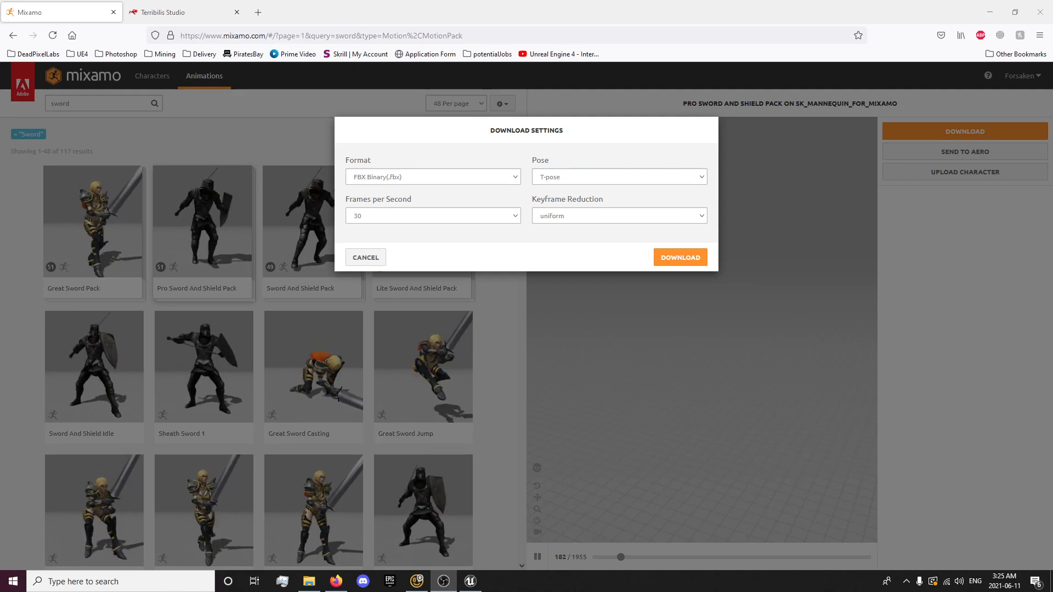
pyautogui.click(617, 177)
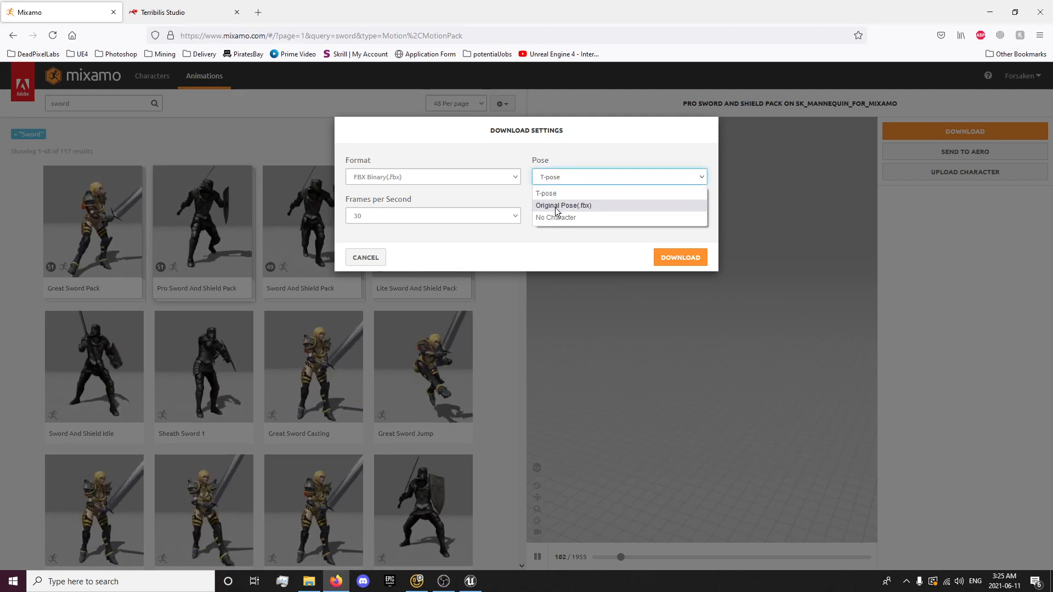
pyautogui.click(563, 206)
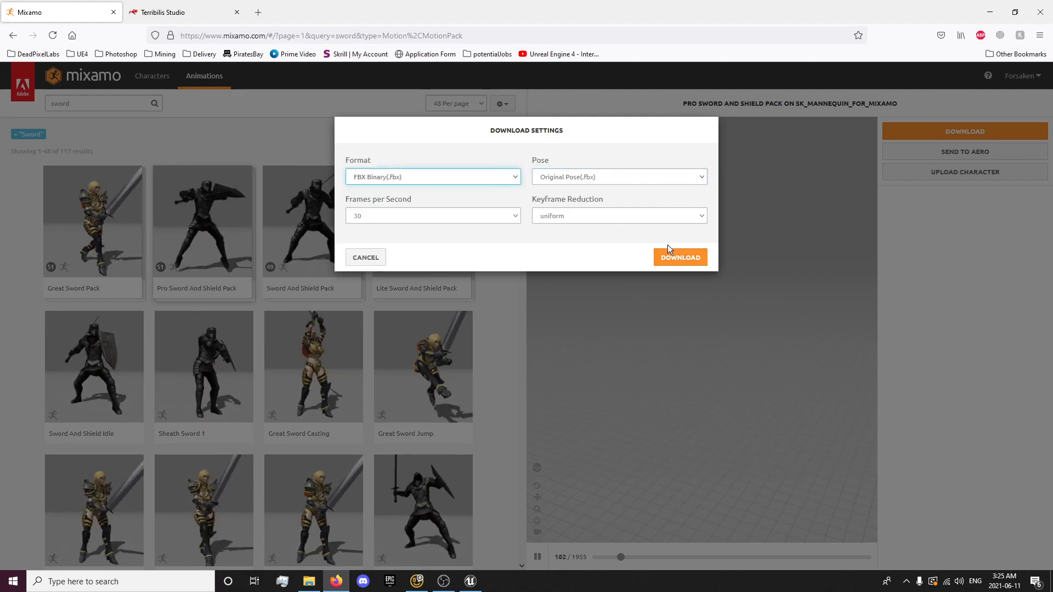
pyautogui.click(679, 257)
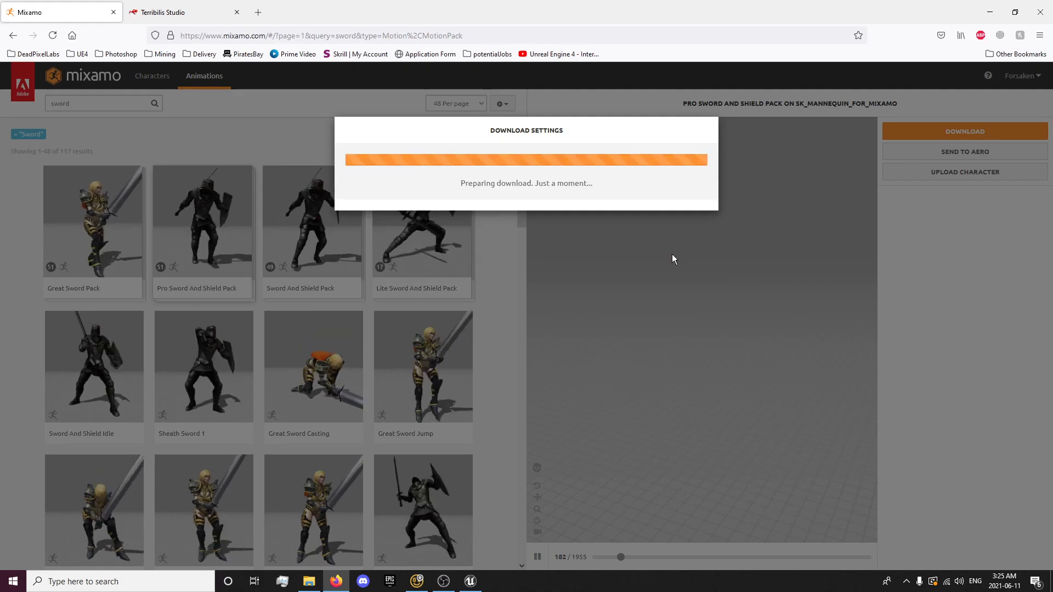
pyautogui.moveTo(171, 161)
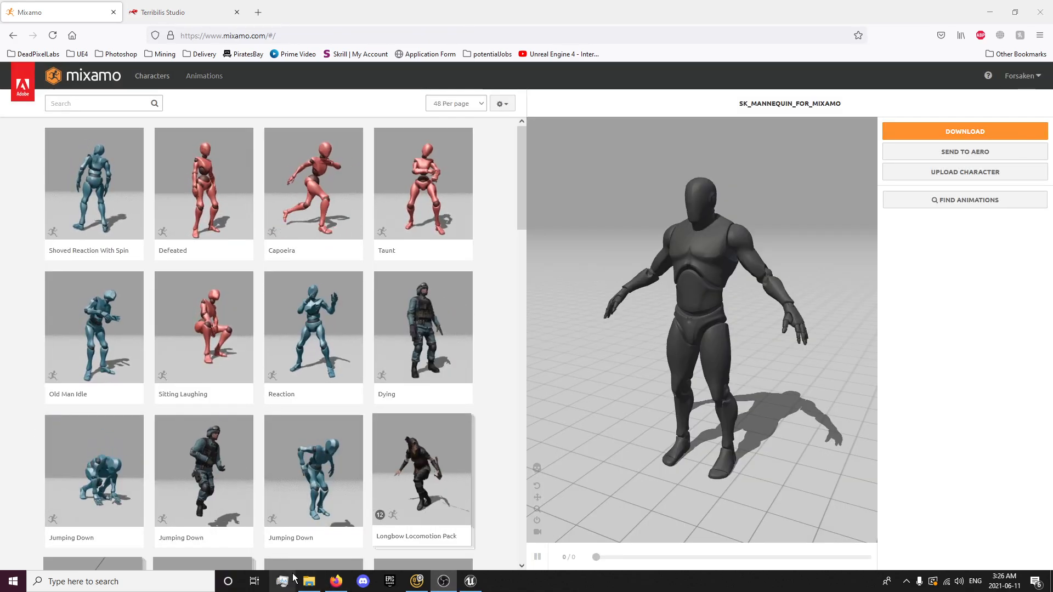
# Check the sword-and-shield FBX files in mixamo_converter's Initial folder, then go back
pyautogui.click(309, 581)
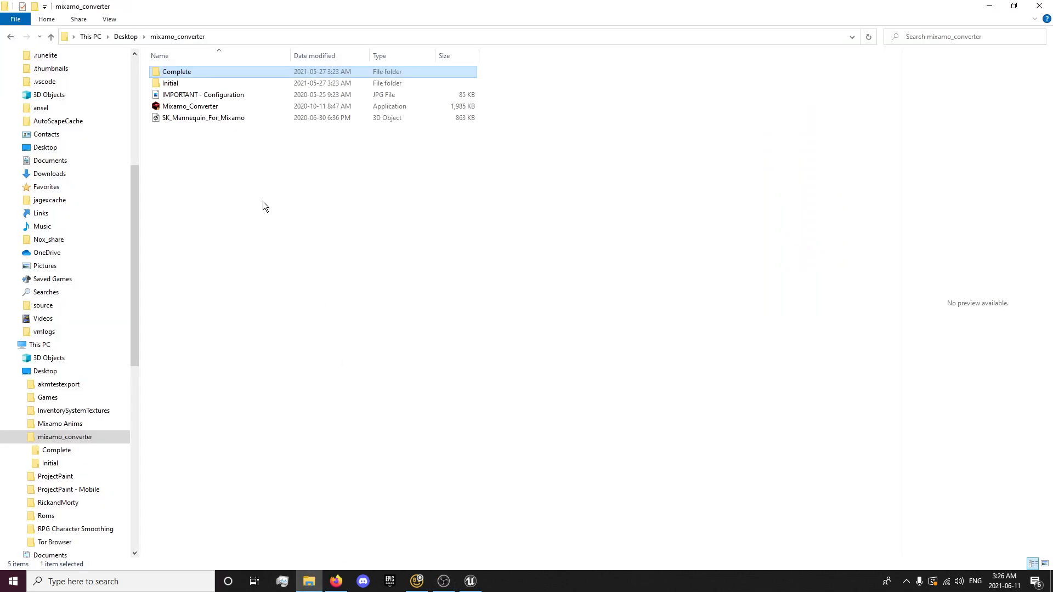
pyautogui.doubleClick(170, 83)
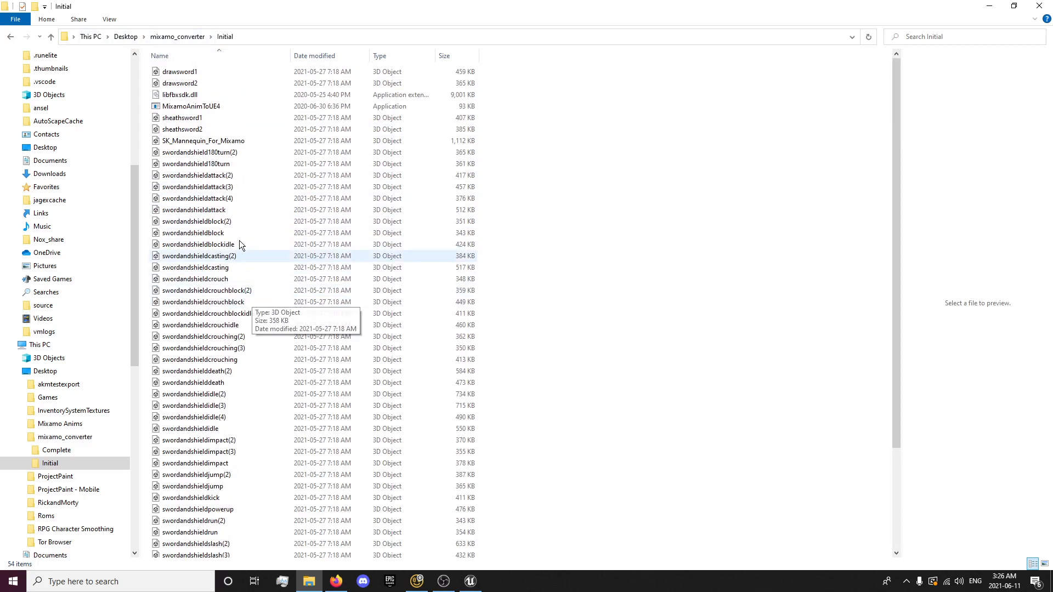
pyautogui.click(176, 36)
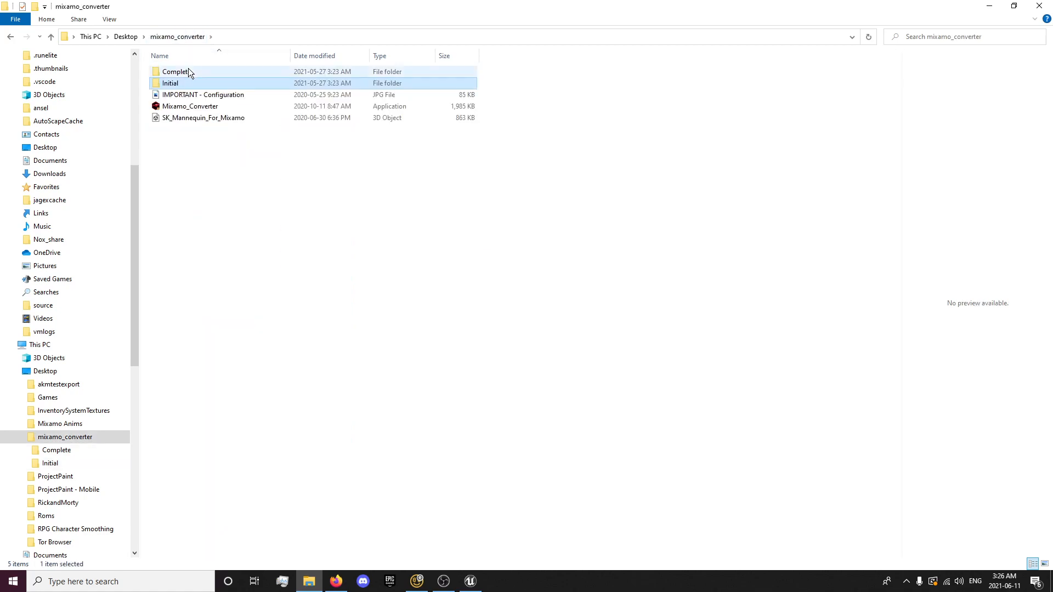
pyautogui.moveTo(176, 72)
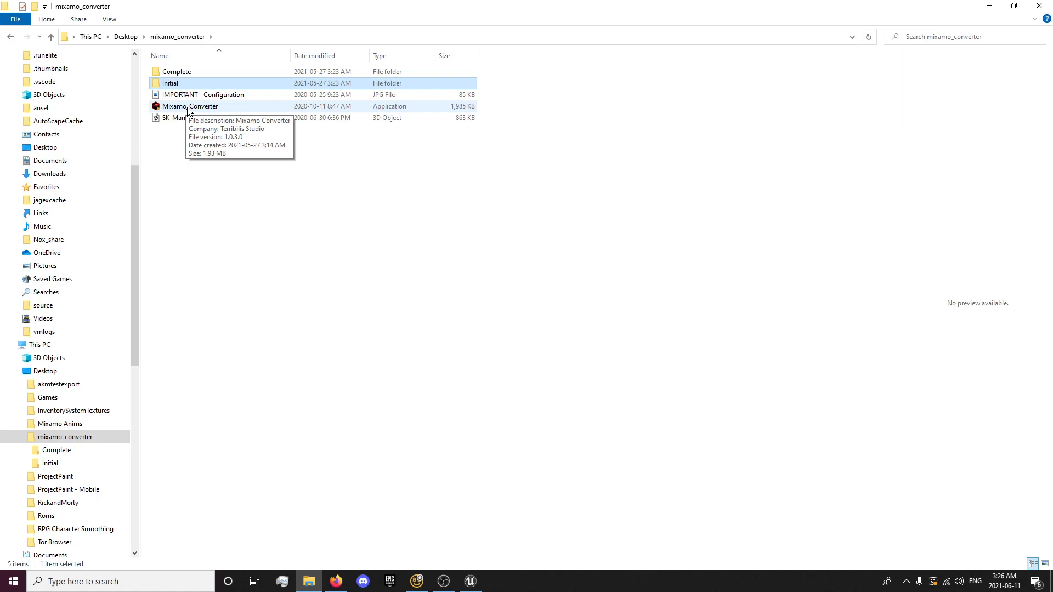
pyautogui.doubleClick(190, 106)
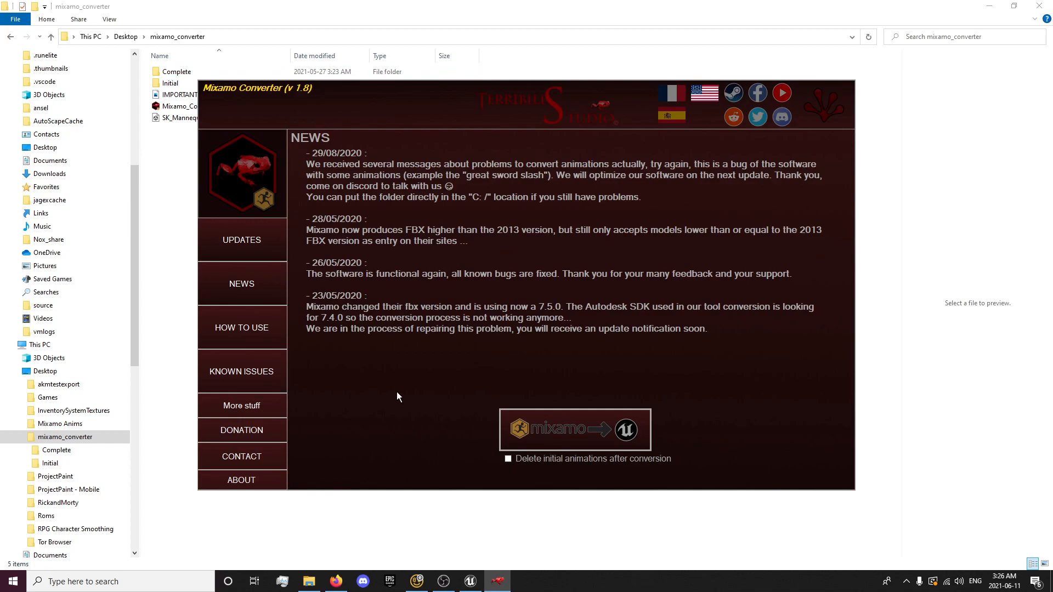
pyautogui.moveTo(415, 411)
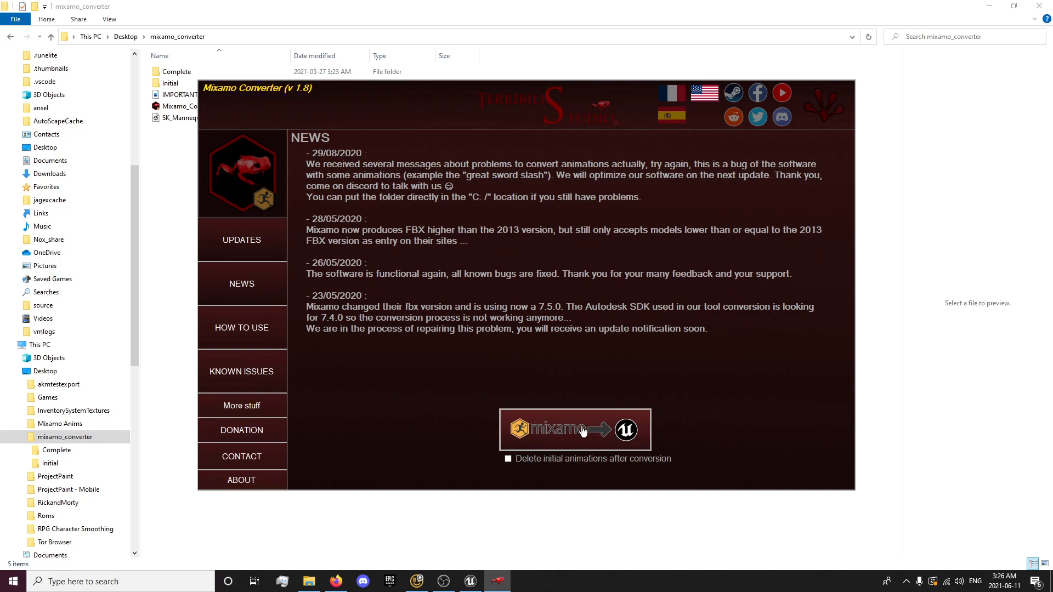
pyautogui.moveTo(582, 411)
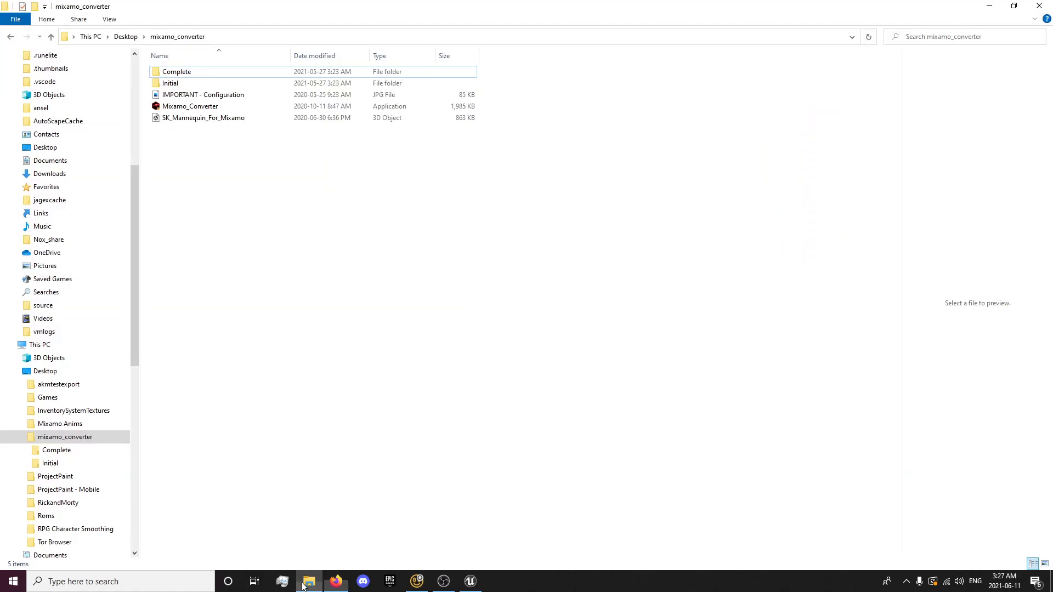
# View the converted 4UE4 files in the Complete folder, then return to Mixamo
pyautogui.doubleClick(176, 72)
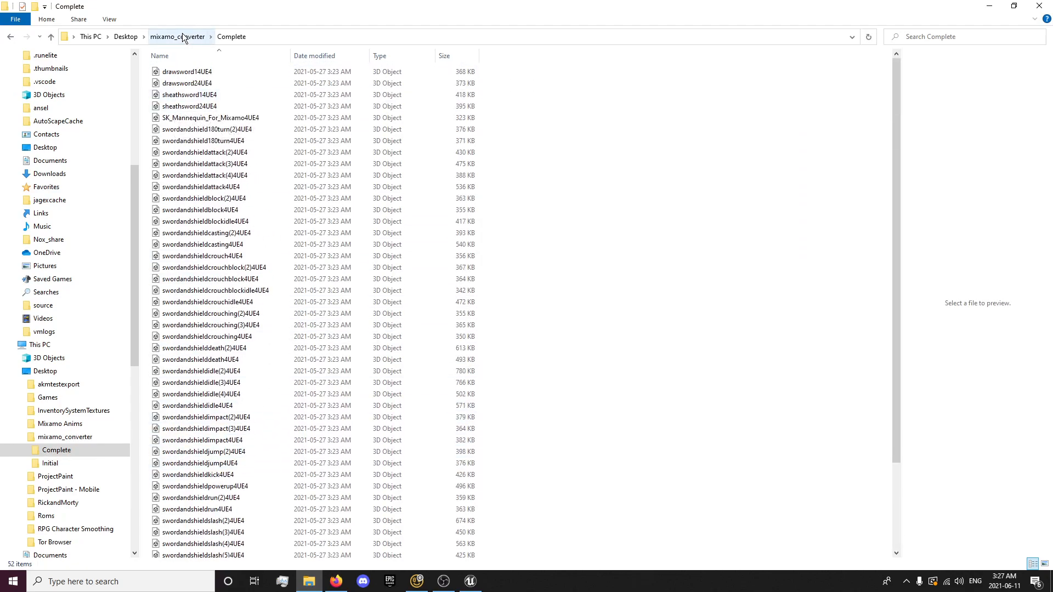
pyautogui.click(336, 581)
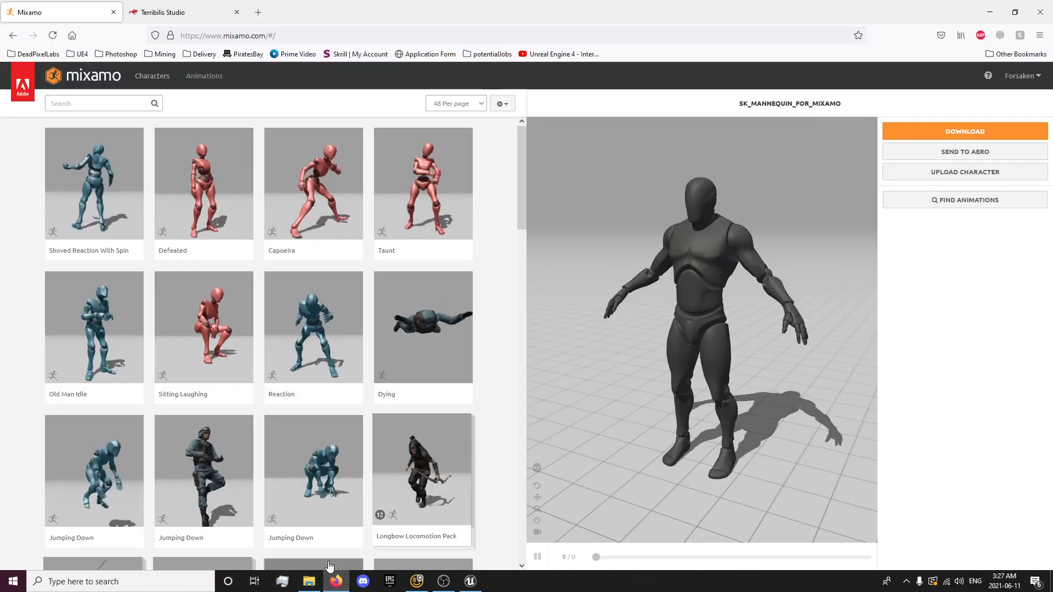
# Review Terribilis Studio's FBX Import Options with UE4_Mannequin_Skeleton, then return to File Explorer
pyautogui.click(185, 12)
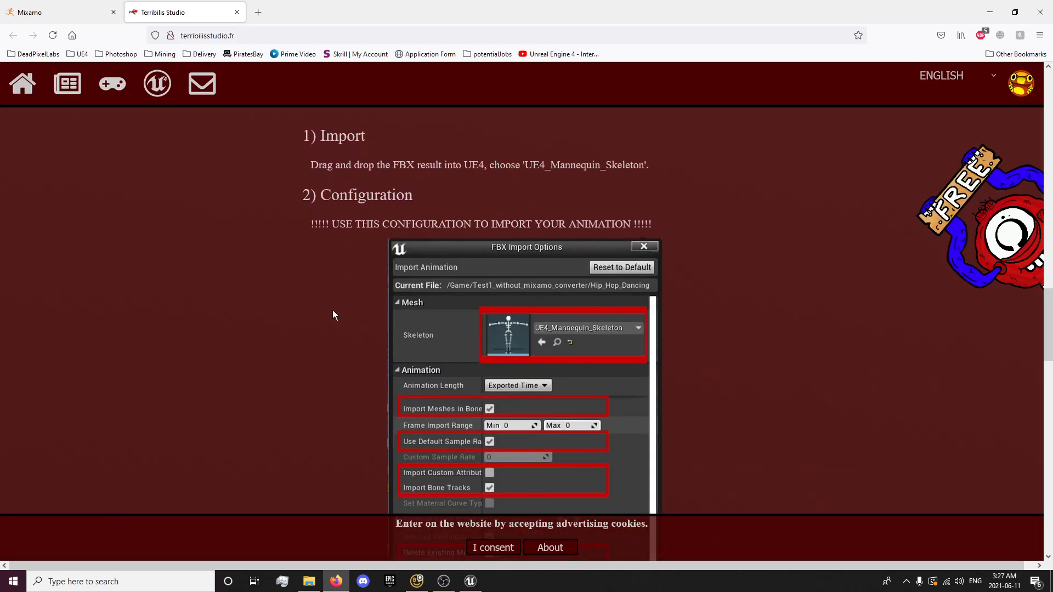
pyautogui.scroll(-3)
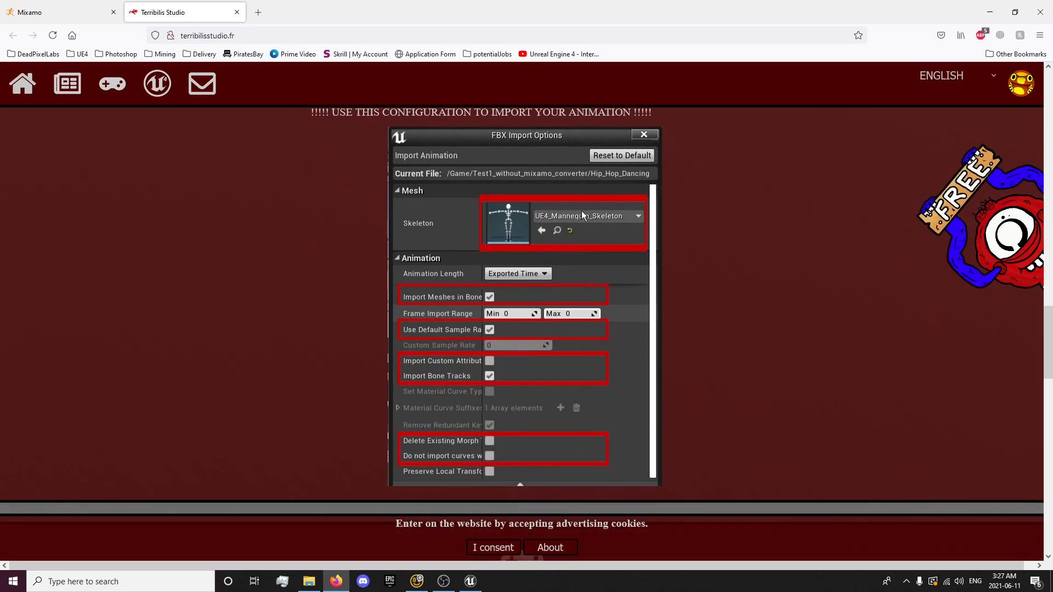
pyautogui.moveTo(470, 581)
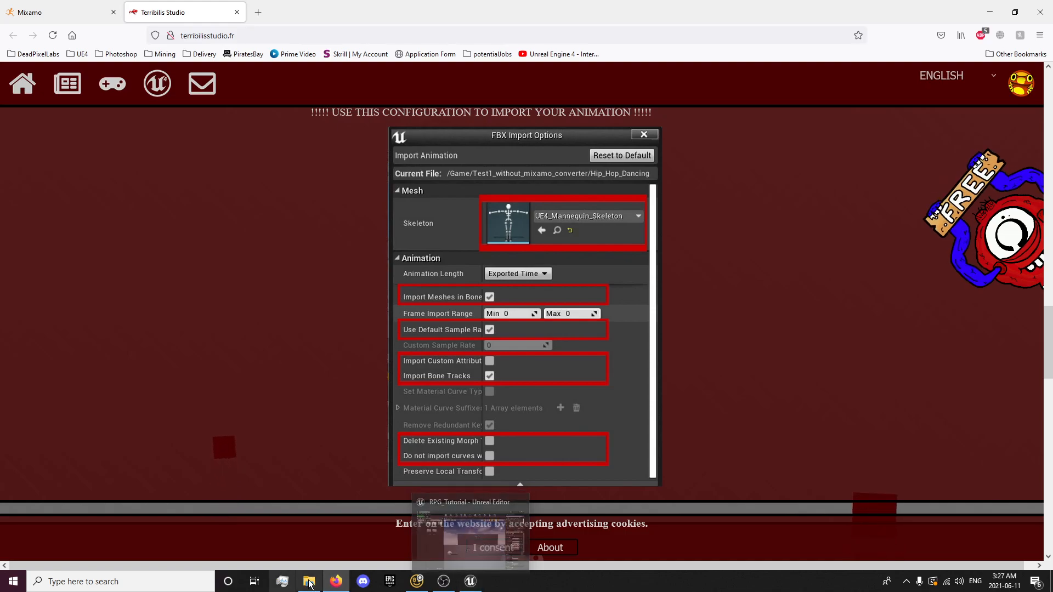
pyautogui.click(308, 582)
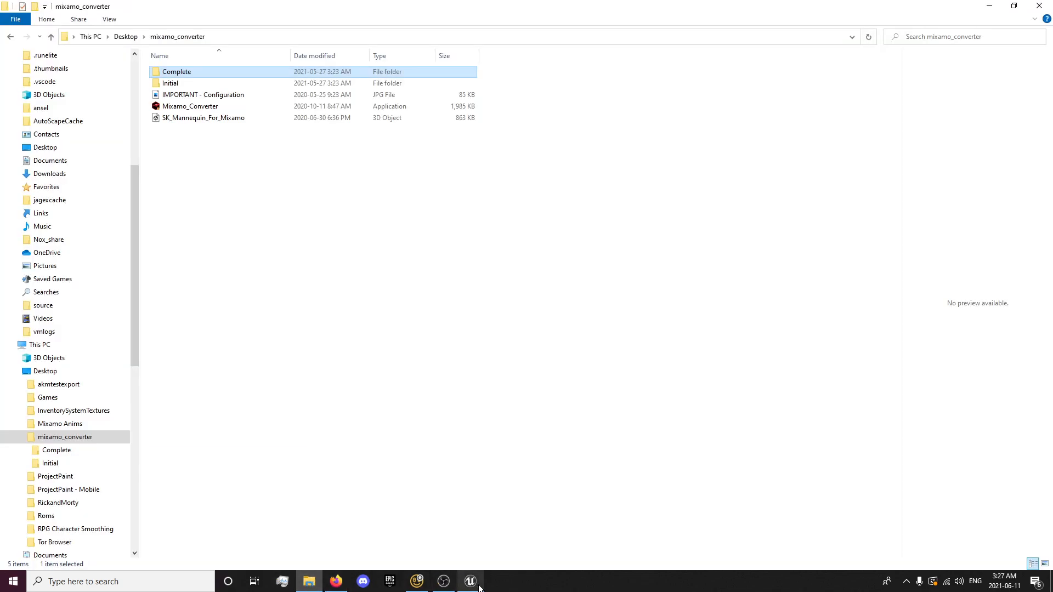
# Create and open a SwordandShieldAnimations folder under RPG_Tutorial > Animations
pyautogui.click(470, 582)
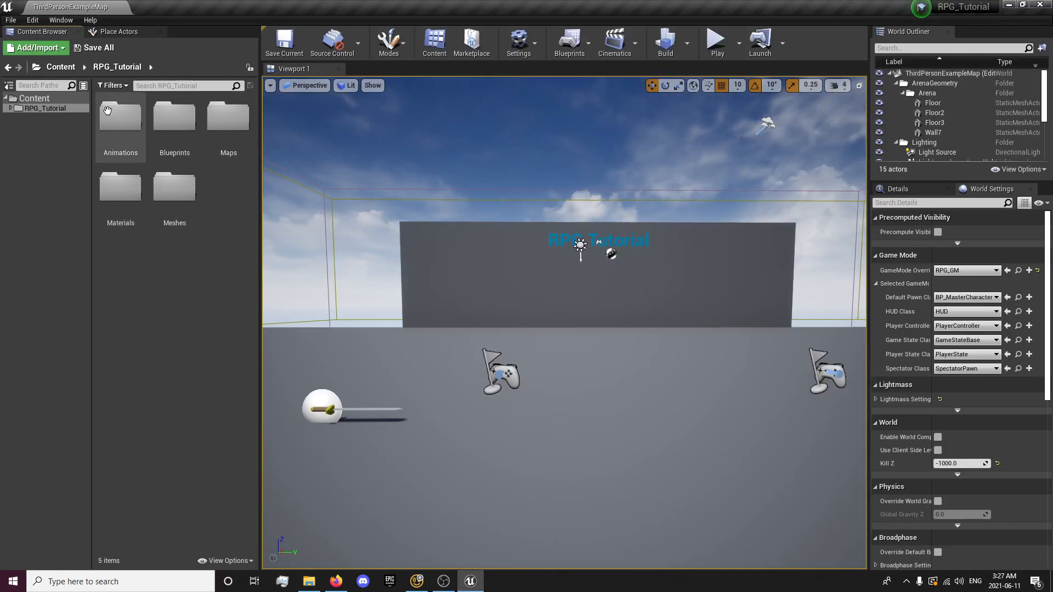
pyautogui.doubleClick(120, 115)
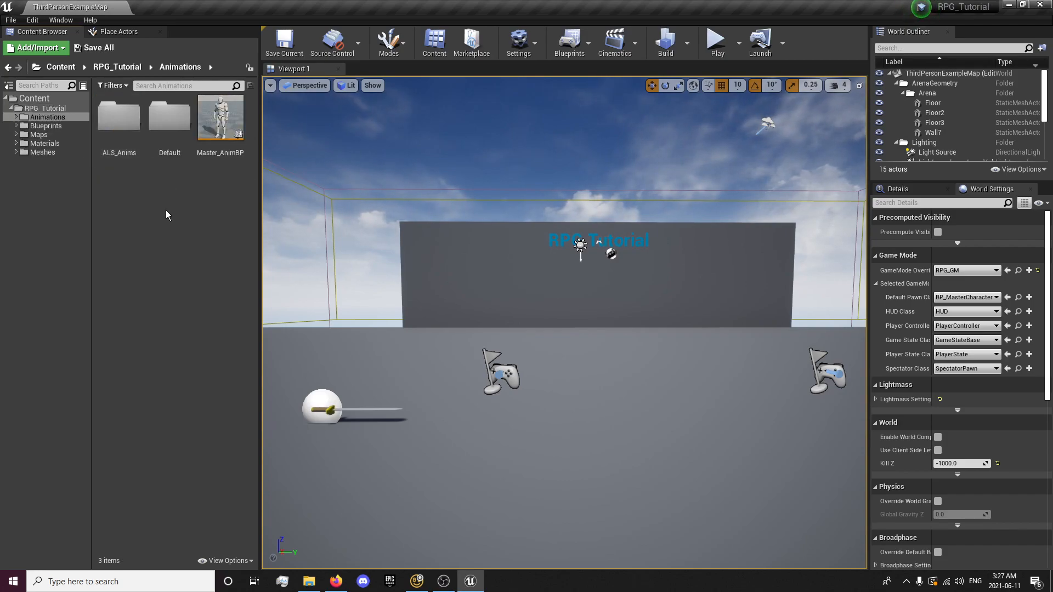
pyautogui.click(119, 118)
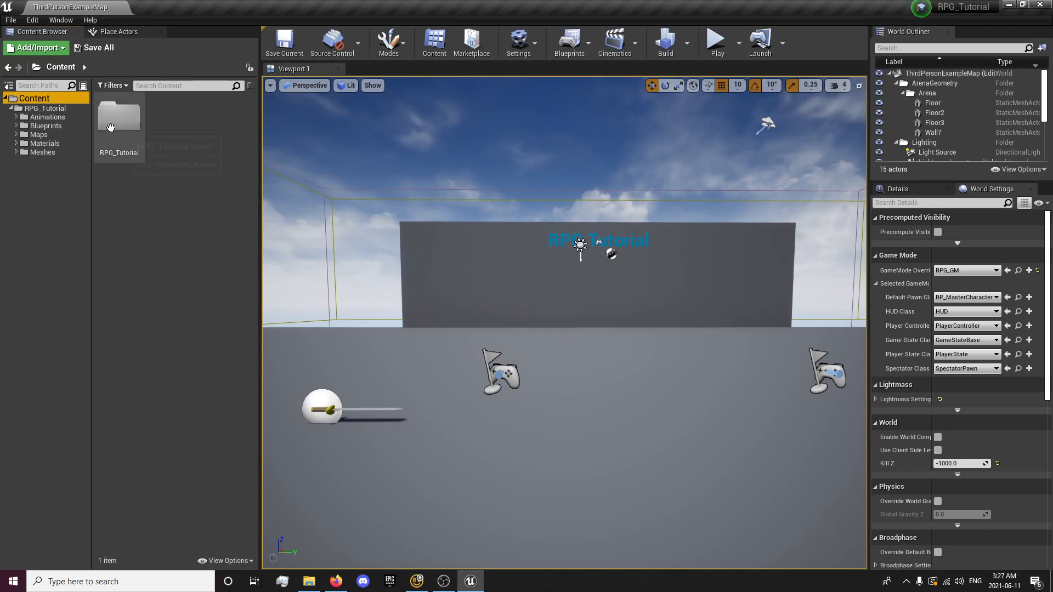
pyautogui.doubleClick(119, 120)
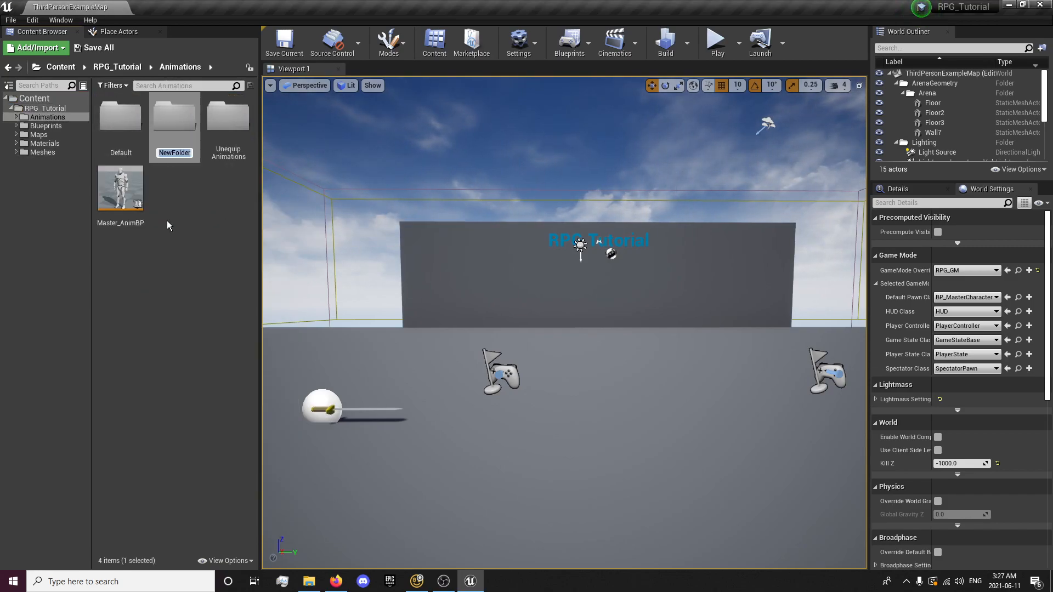
pyautogui.write('SwordandShield Animations')
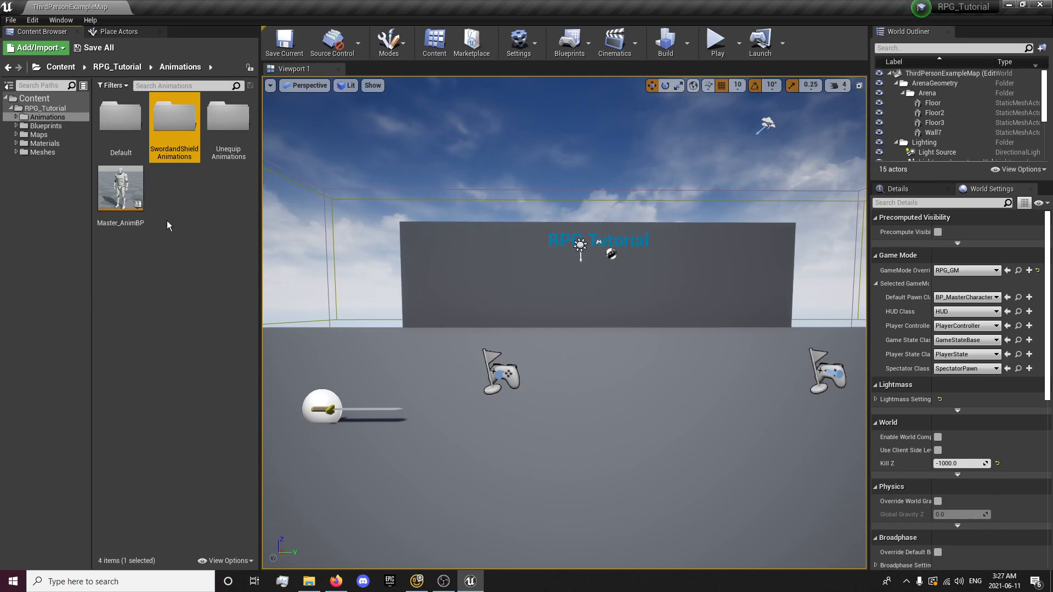
pyautogui.doubleClick(174, 120)
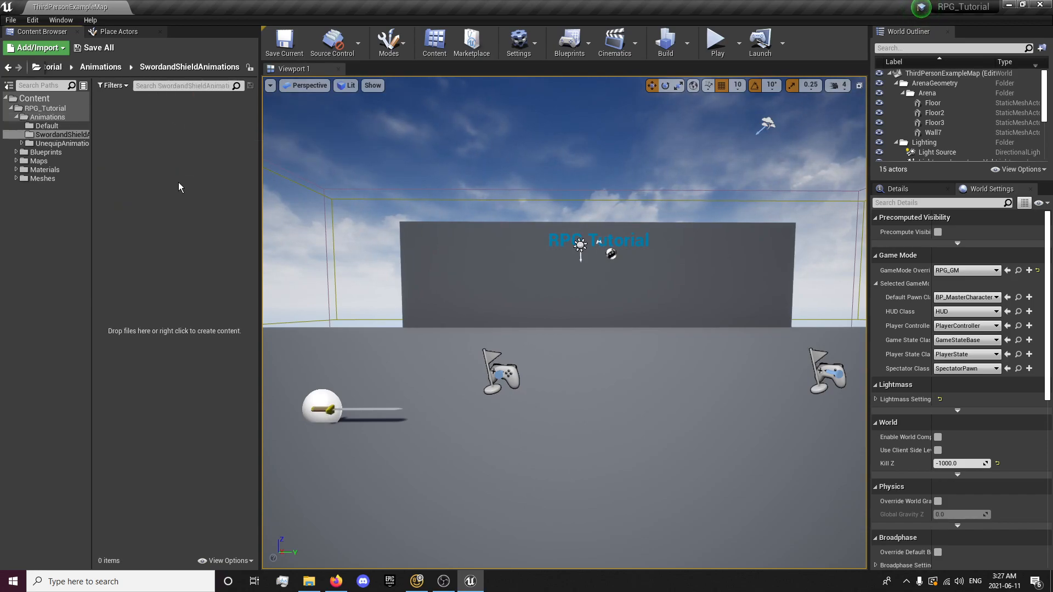
pyautogui.moveTo(309, 581)
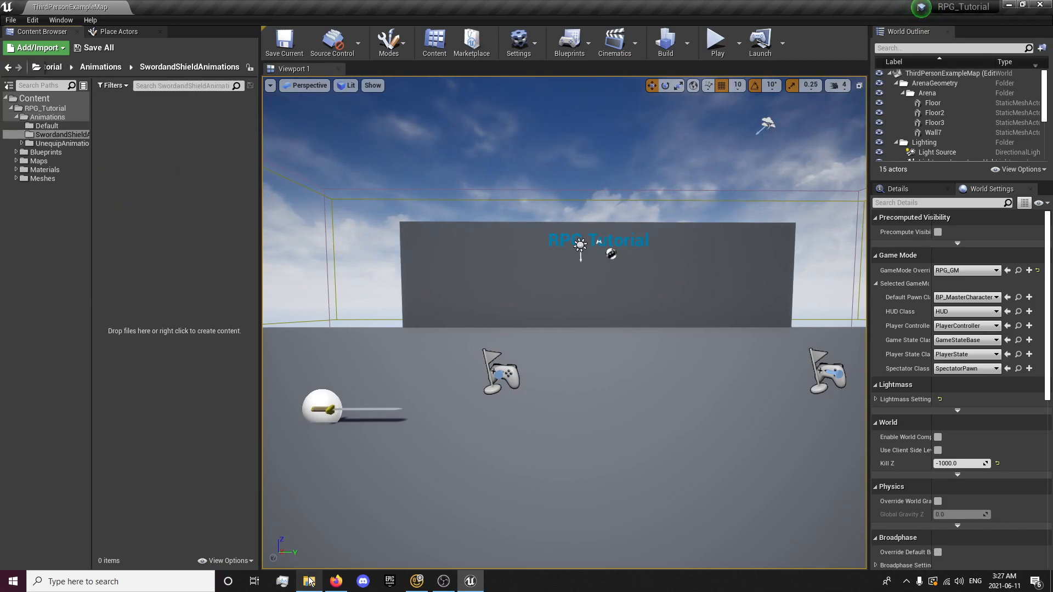
# Import all converted FBX files from Complete using the UE4_Mannequin_Skeleton skeleton
pyautogui.click(309, 582)
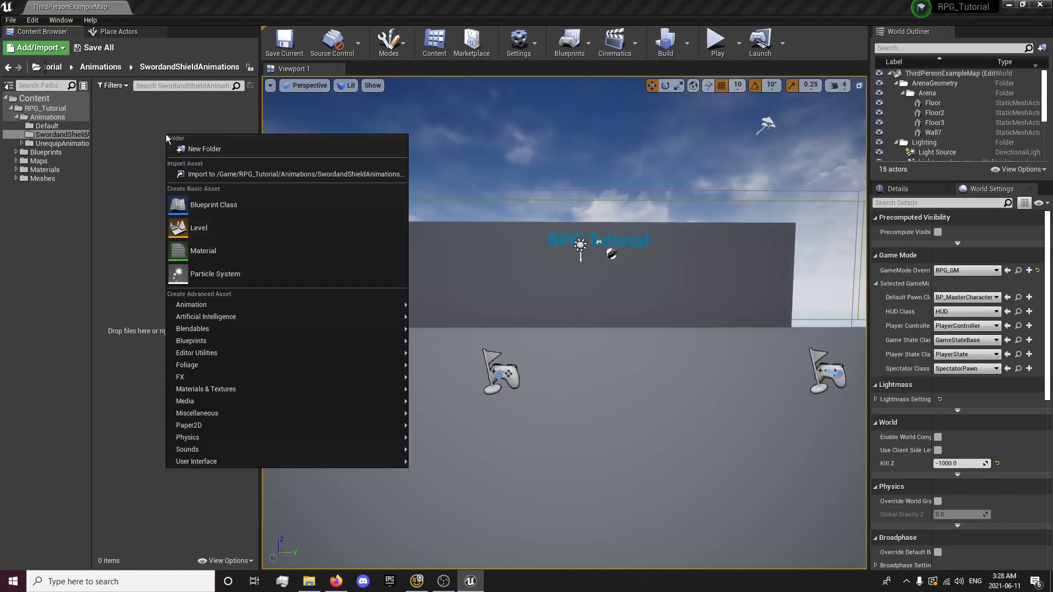
pyautogui.moveTo(206, 317)
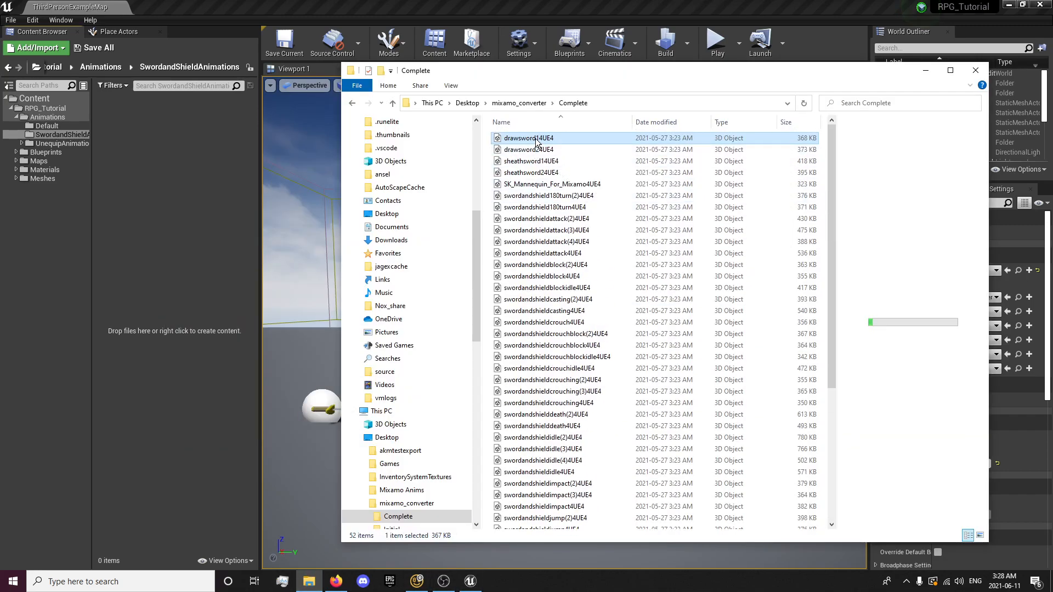
pyautogui.scroll(-3)
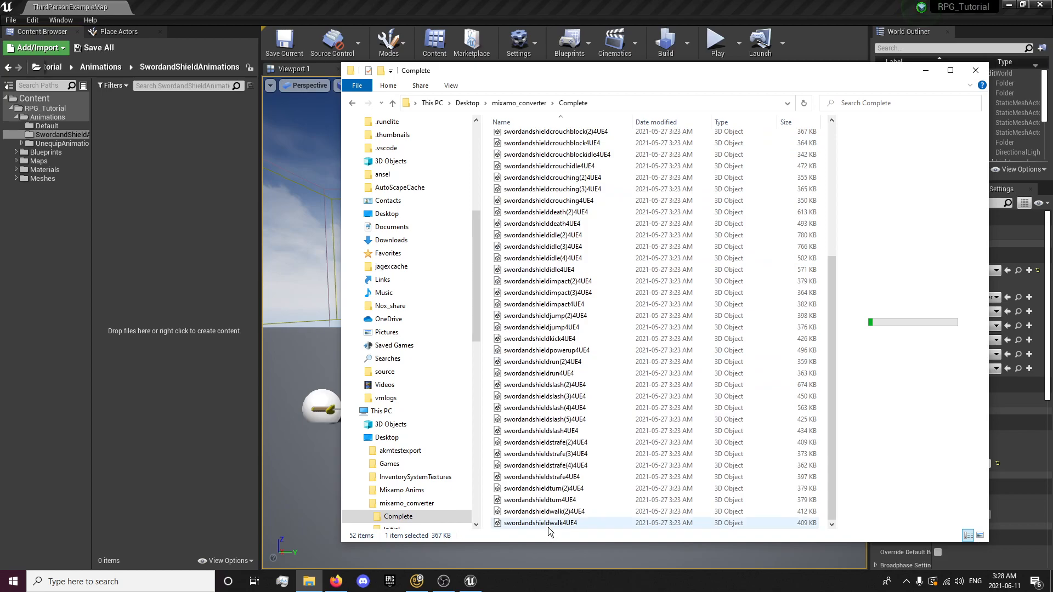
pyautogui.press('ctrl+a')
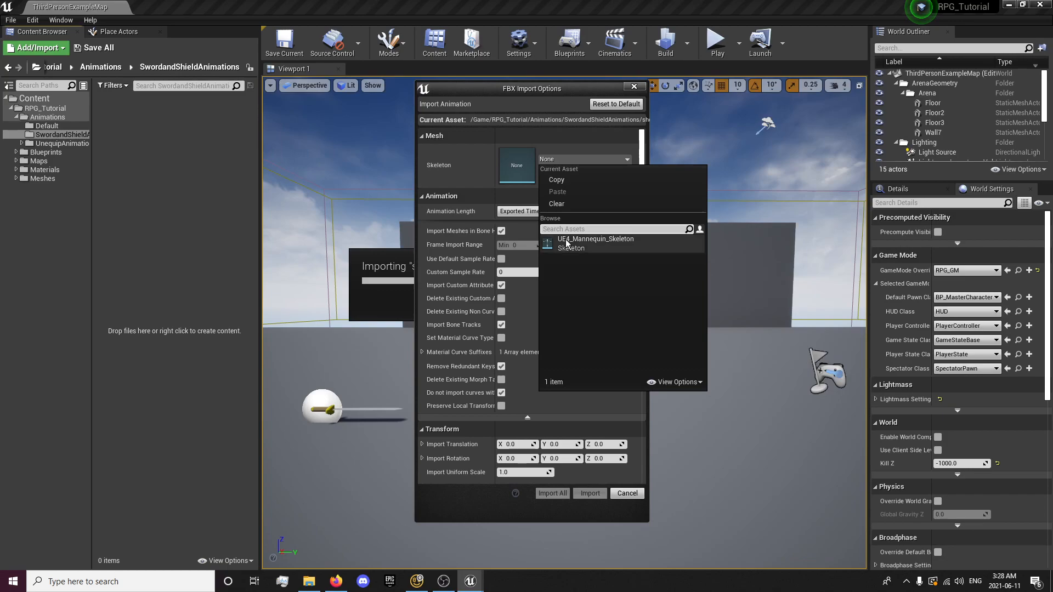
pyautogui.click(595, 239)
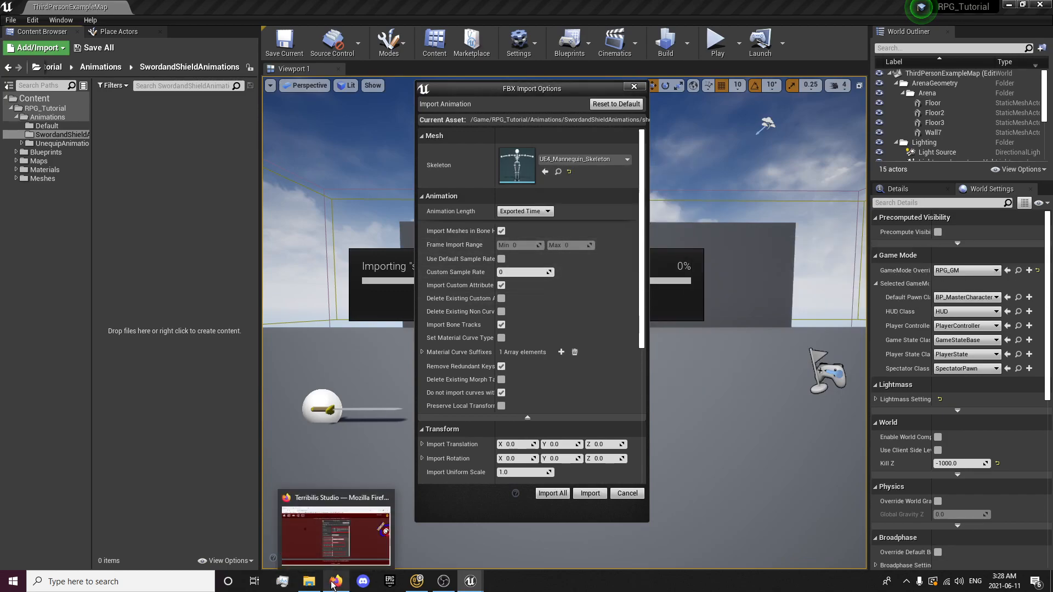
pyautogui.click(335, 581)
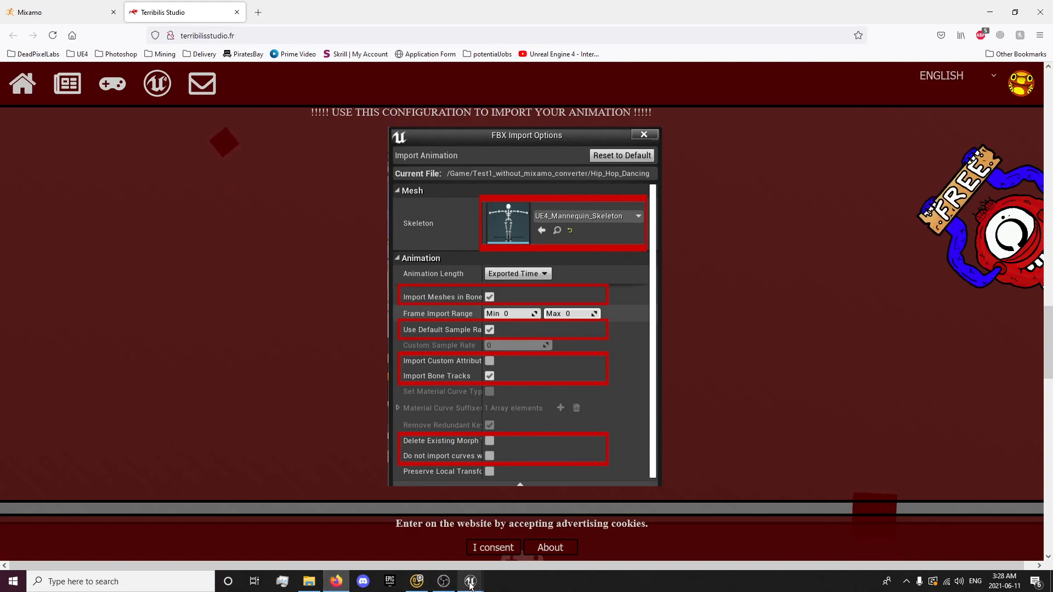
pyautogui.moveTo(470, 581)
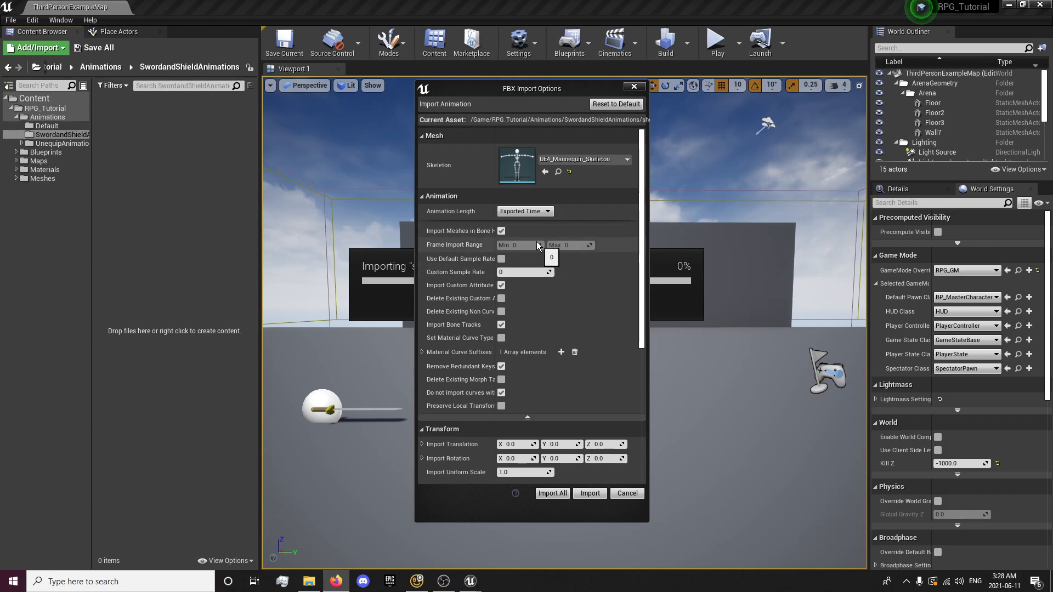
pyautogui.moveTo(500, 261)
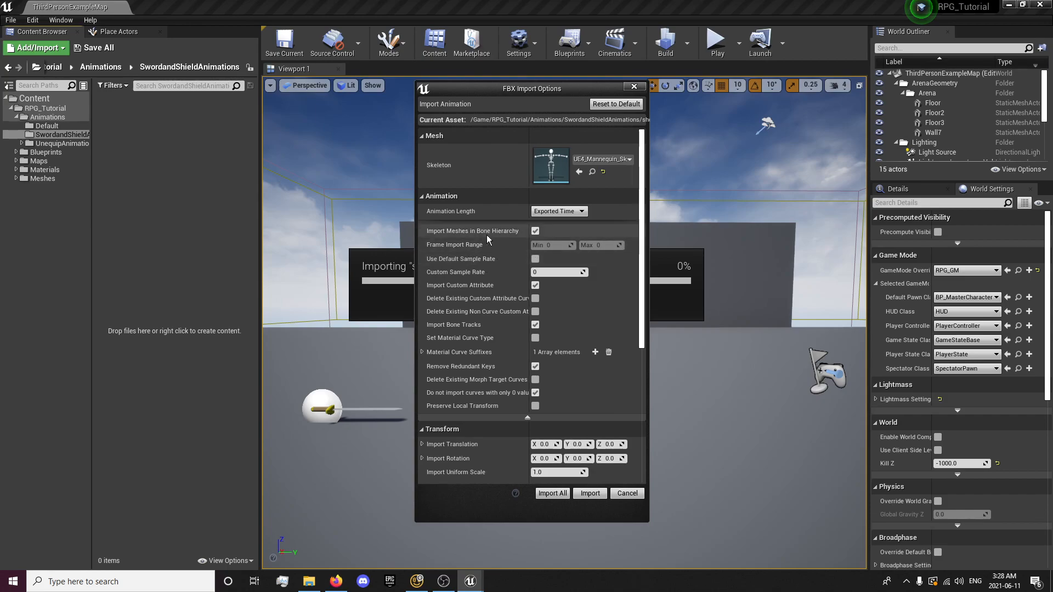
pyautogui.moveTo(509, 323)
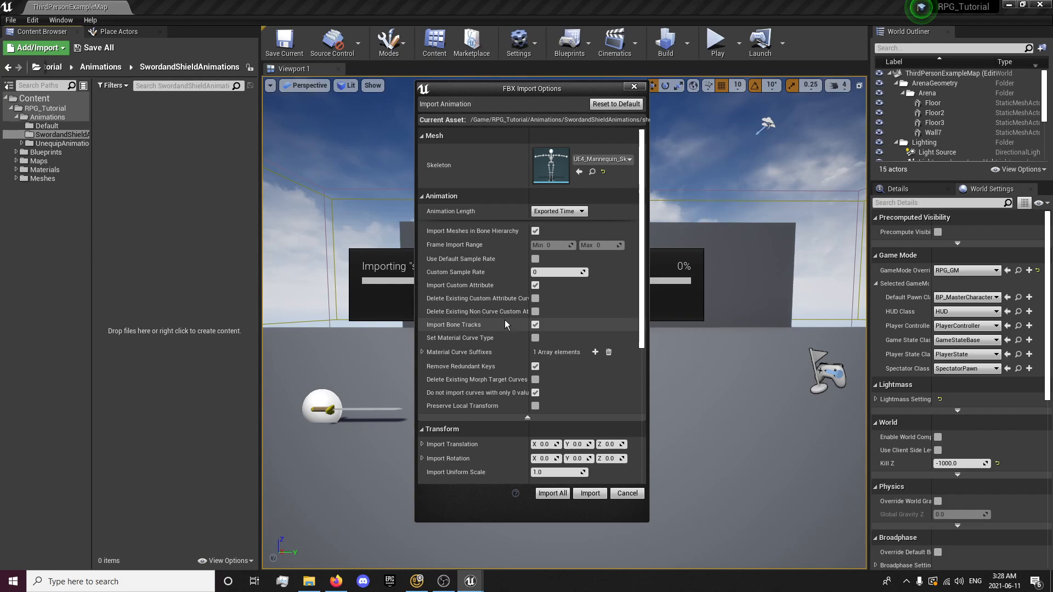
pyautogui.moveTo(465, 356)
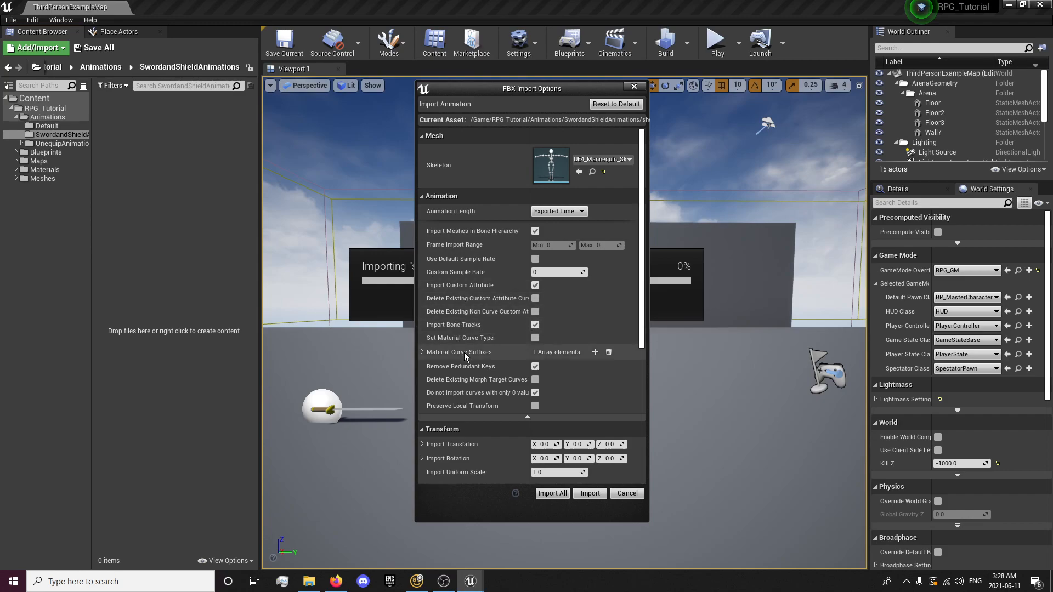
pyautogui.moveTo(480, 392)
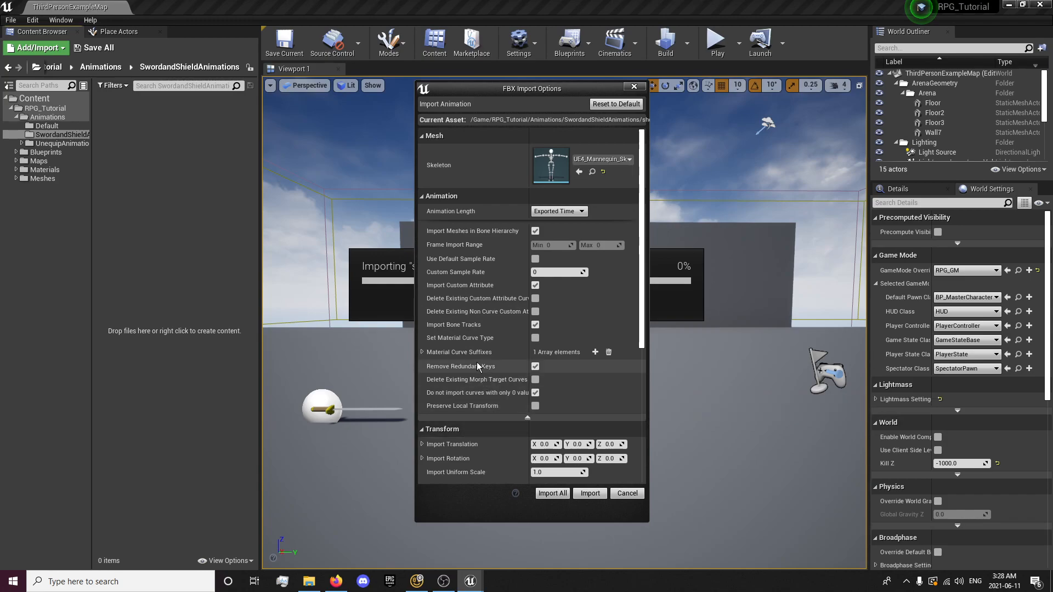
pyautogui.moveTo(482, 259)
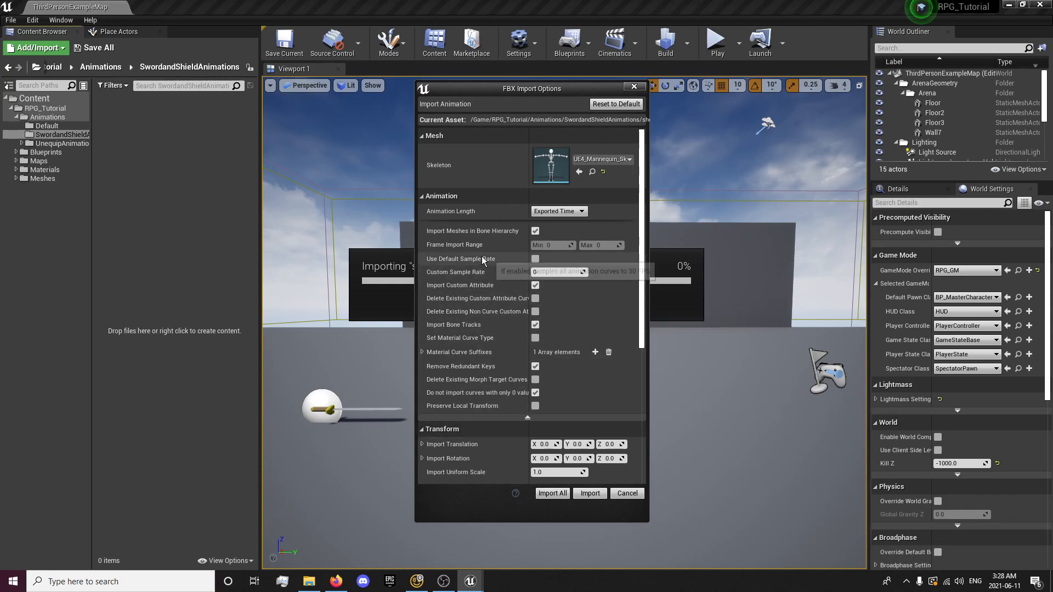
pyautogui.moveTo(461, 258)
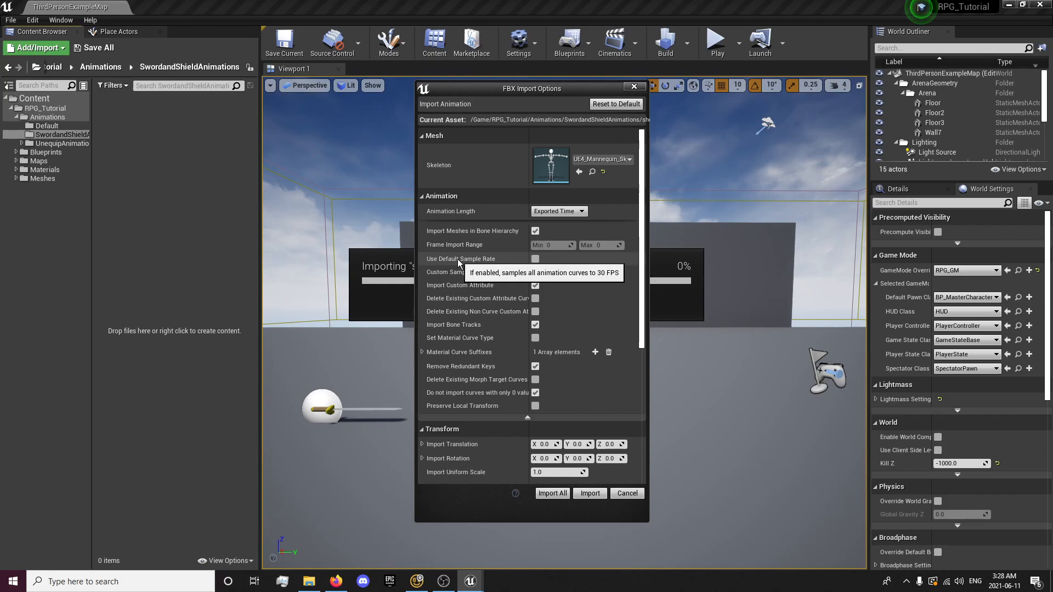
# Import all sword-and-shield FBX files using the default sample rate, applying the same settings to every file
pyautogui.click(535, 258)
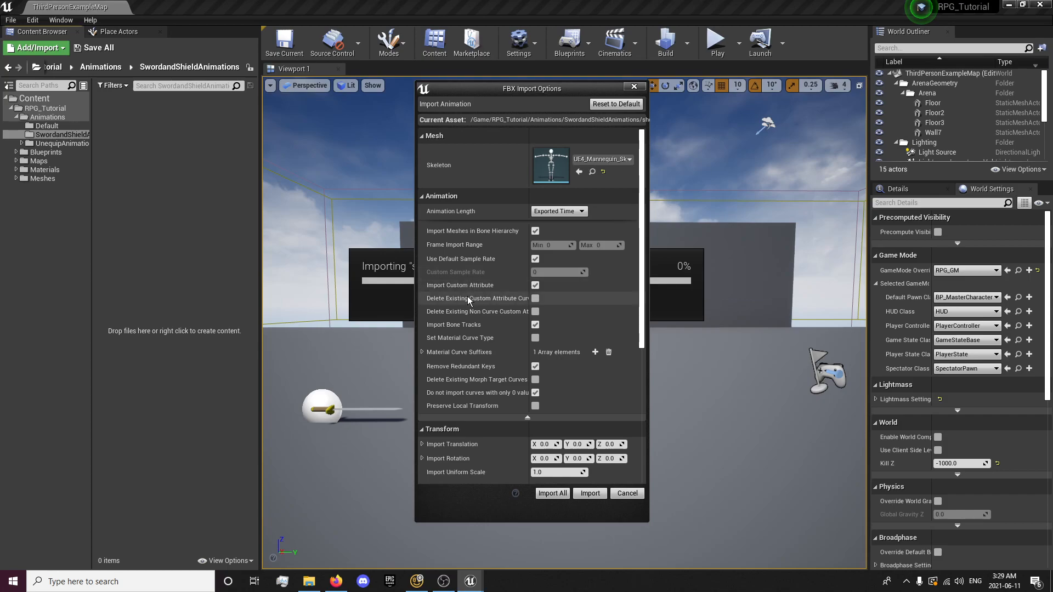
pyautogui.moveTo(506, 327)
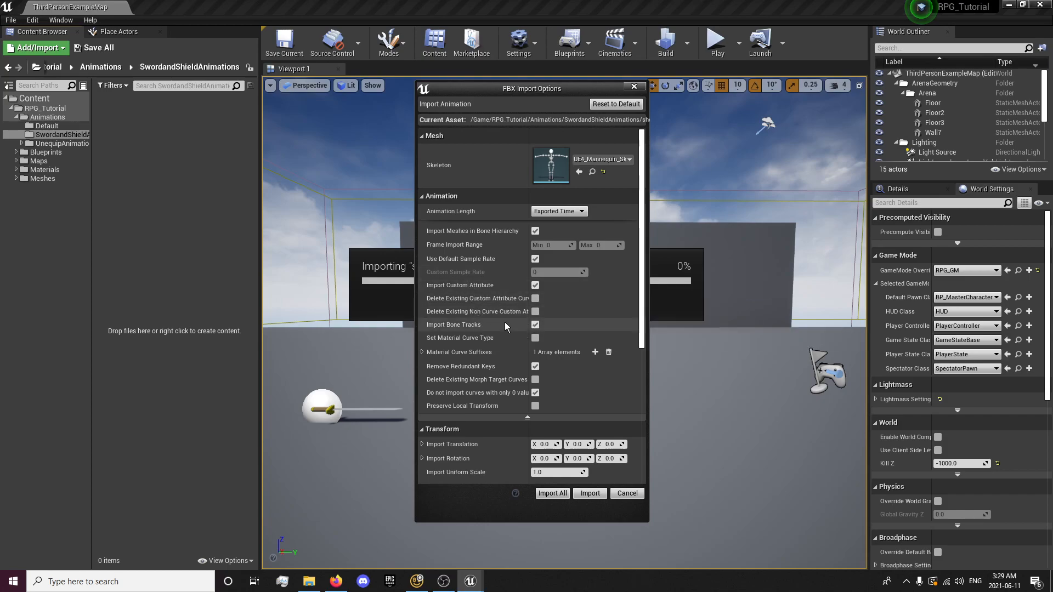
pyautogui.moveTo(505, 326)
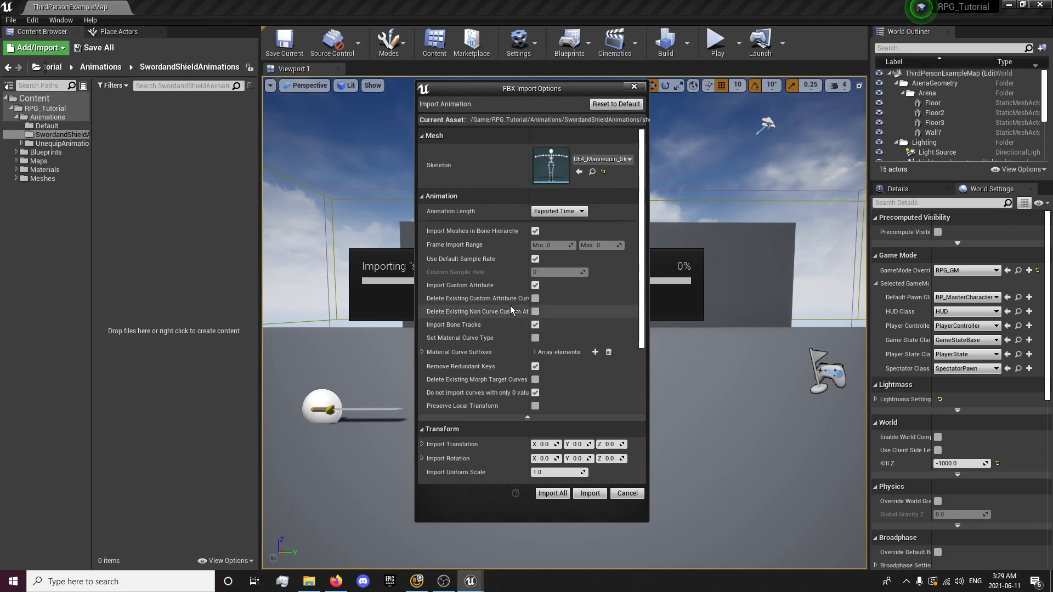
pyautogui.moveTo(477, 392)
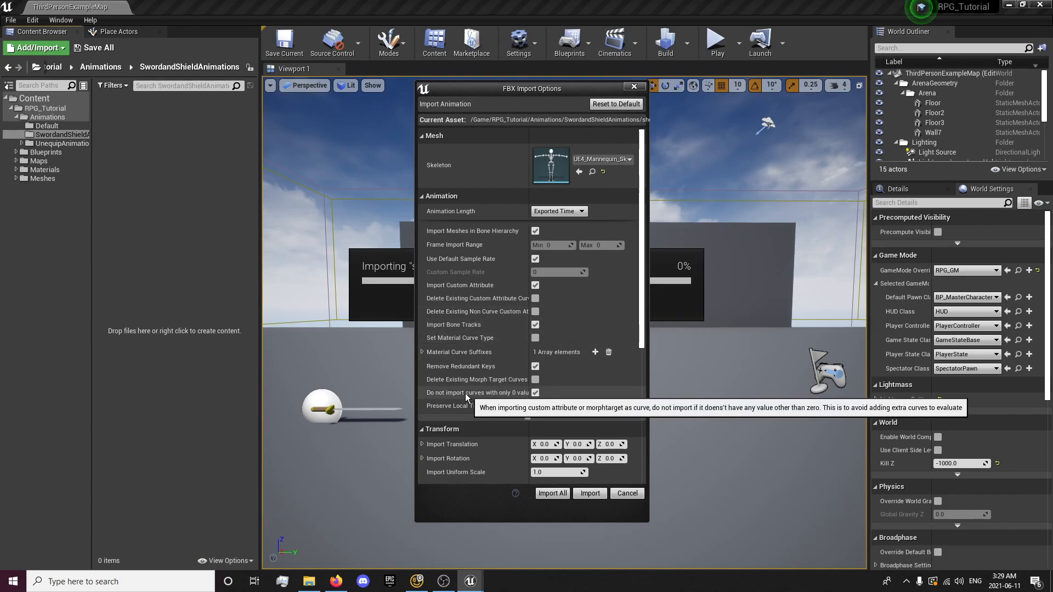
pyautogui.moveTo(484, 365)
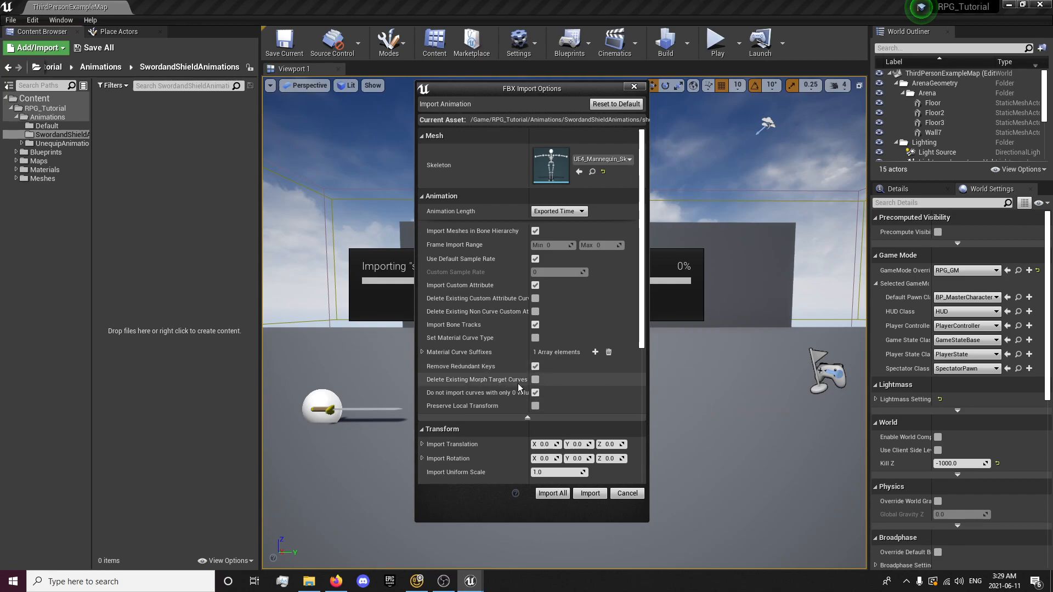
pyautogui.moveTo(535, 392)
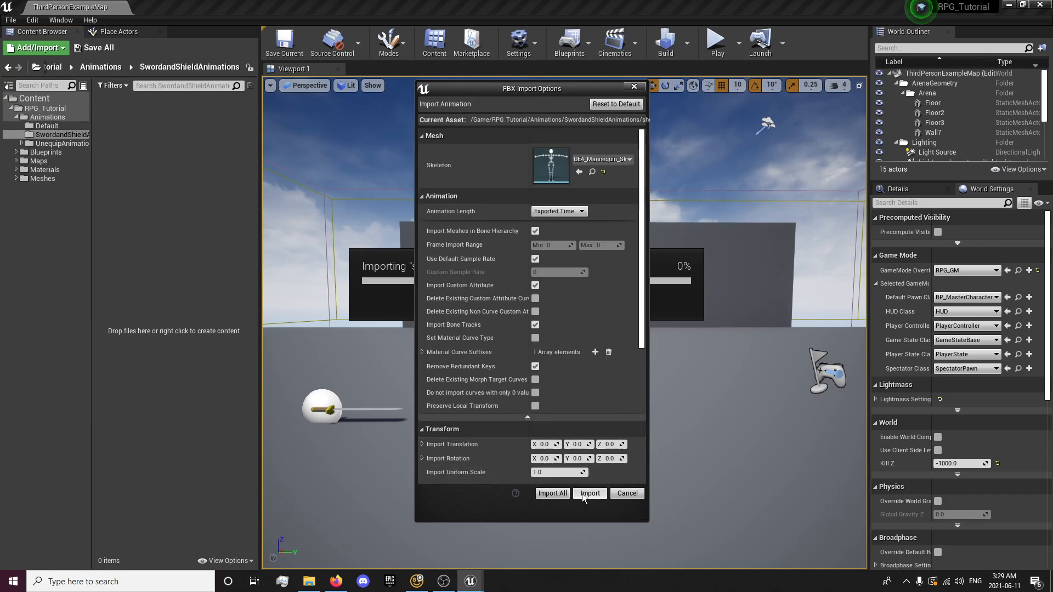
pyautogui.moveTo(552, 493)
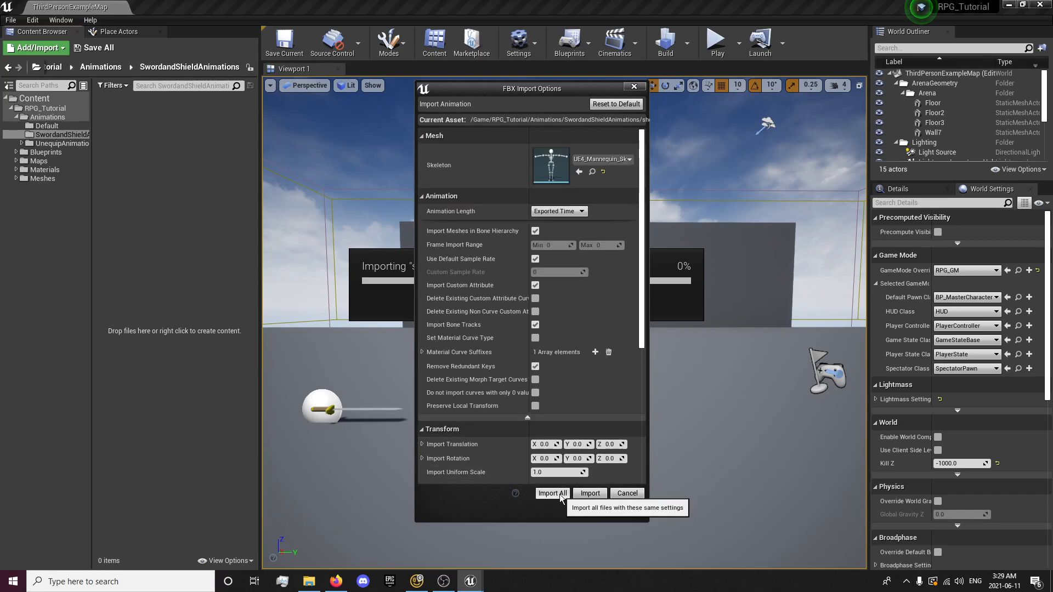
pyautogui.click(552, 493)
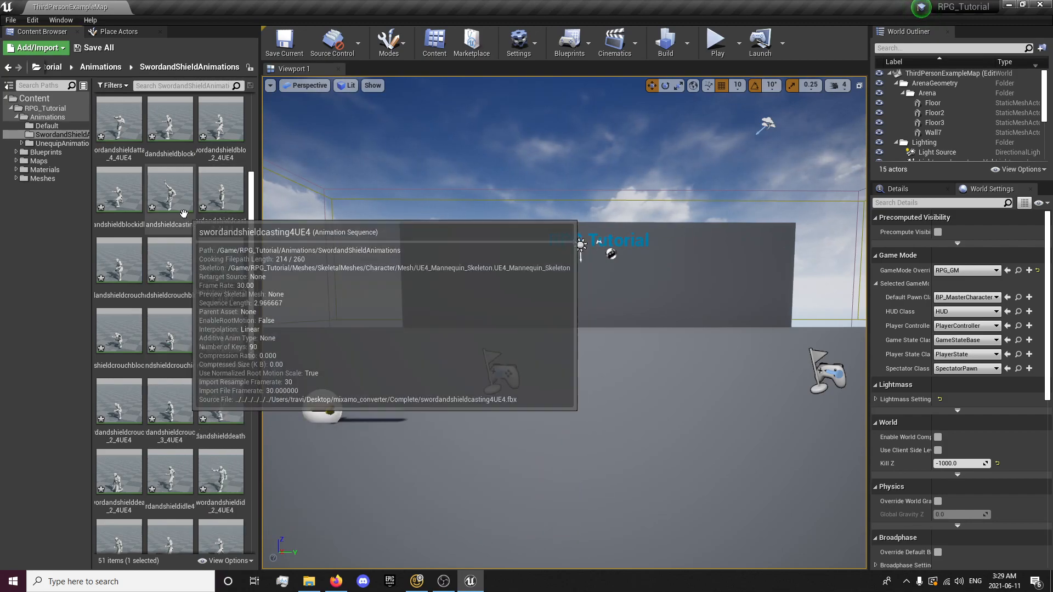
# Search the Content Browser for 'attack' and open swordandshieldattack_2_4UE4 in the Animation editor
pyautogui.doubleClick(170, 190)
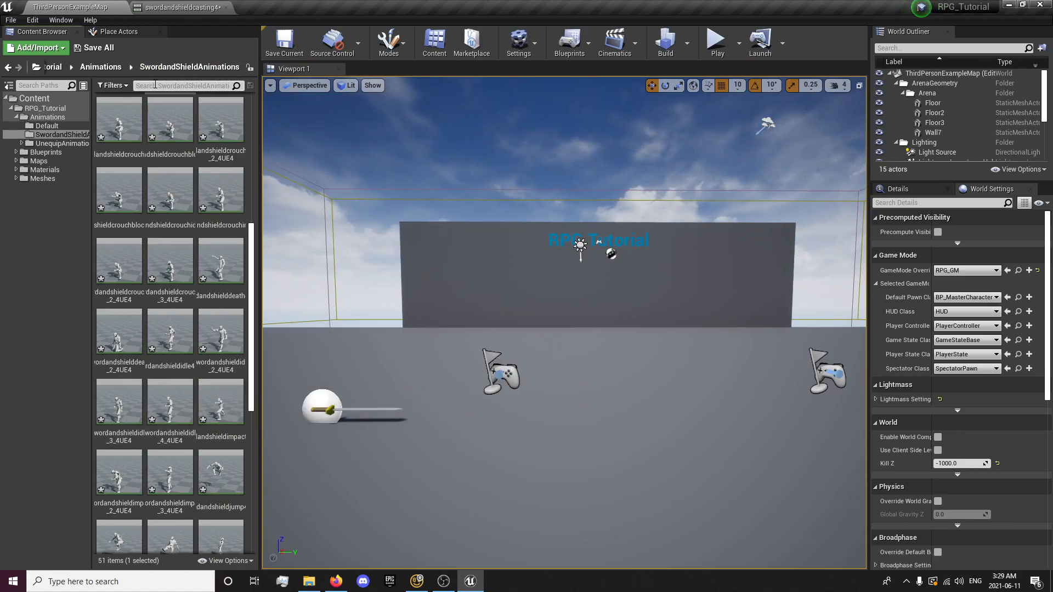
pyautogui.write('attack')
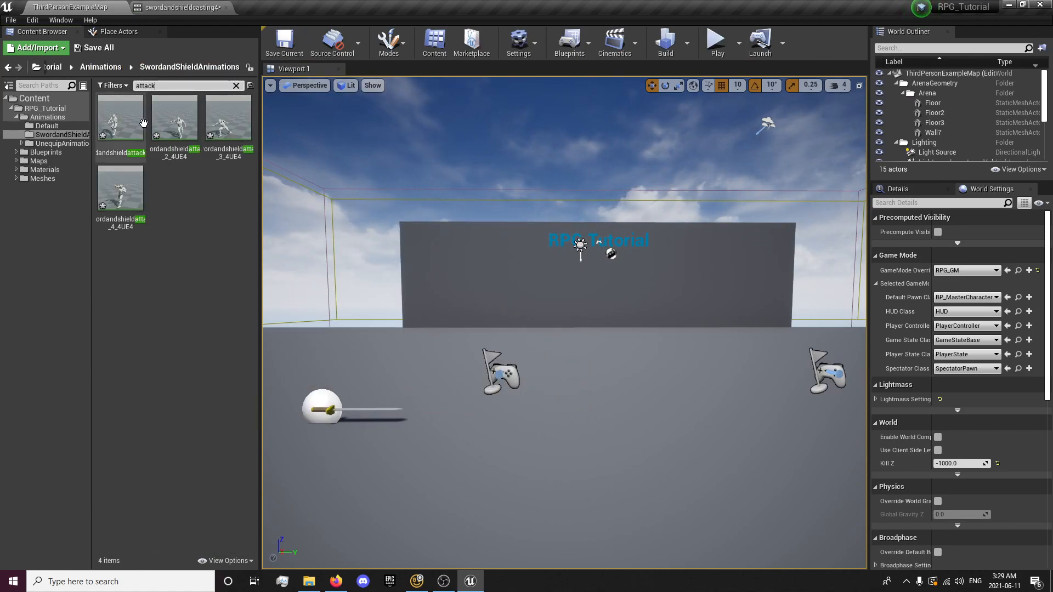
pyautogui.doubleClick(174, 121)
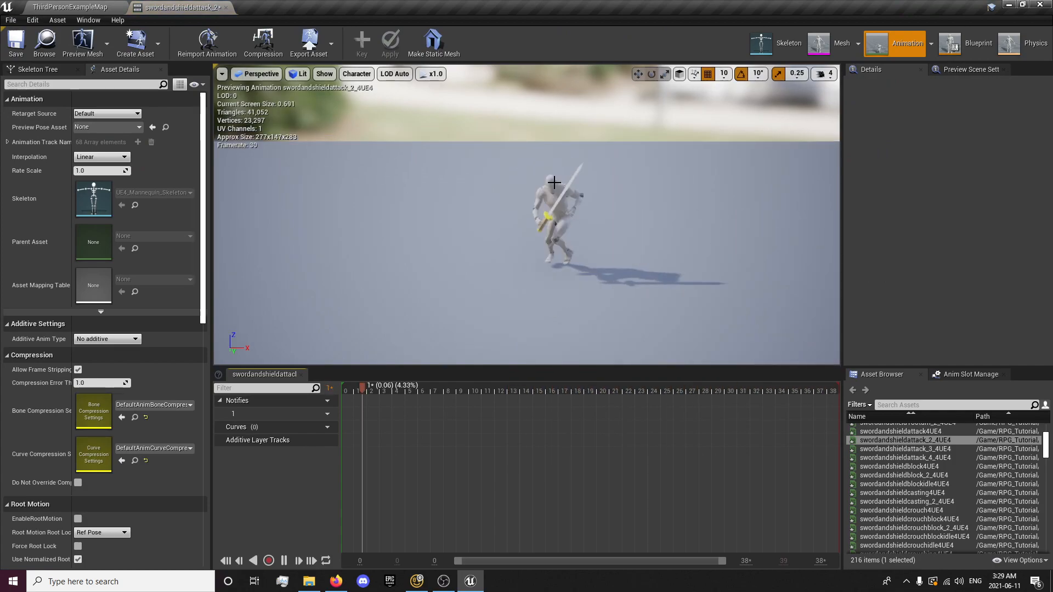
# Preview the other attack animations, enable root motion on swordandshieldattack4UE4, and return to ThirdPersonExampleMap
pyautogui.click(78, 518)
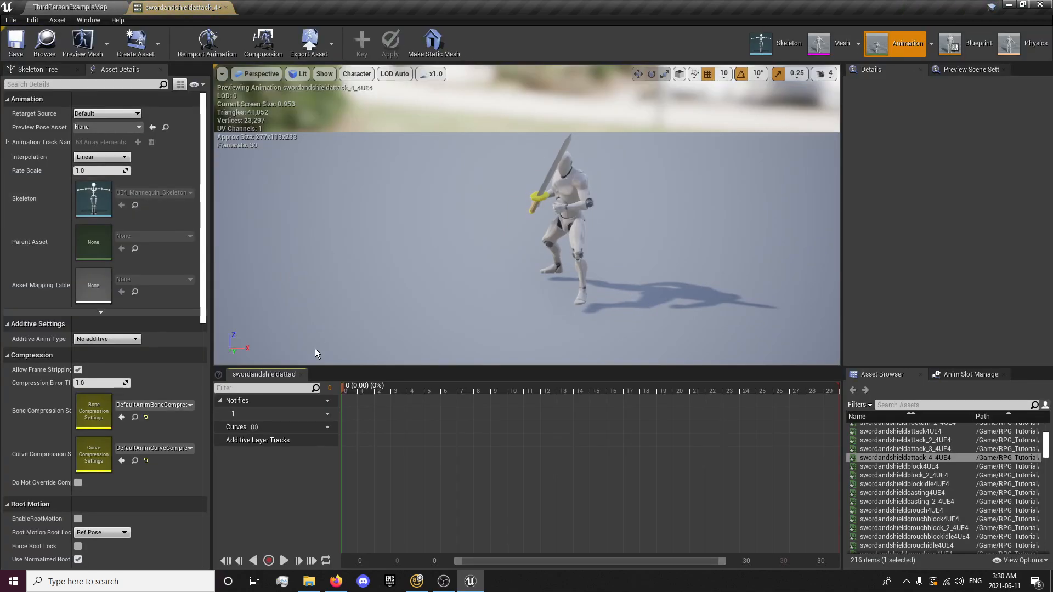
pyautogui.click(538, 391)
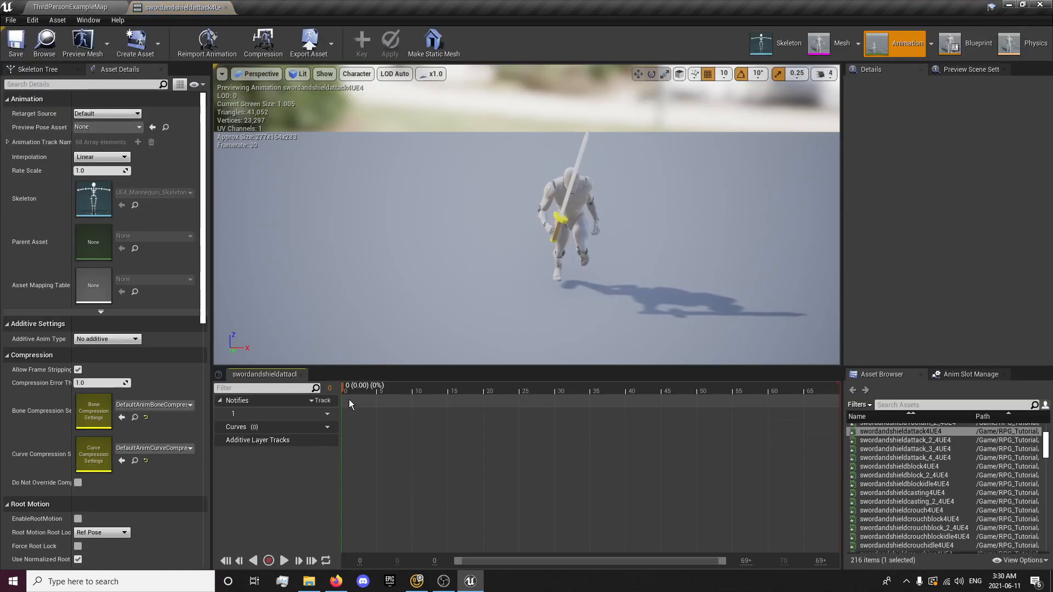
pyautogui.click(497, 389)
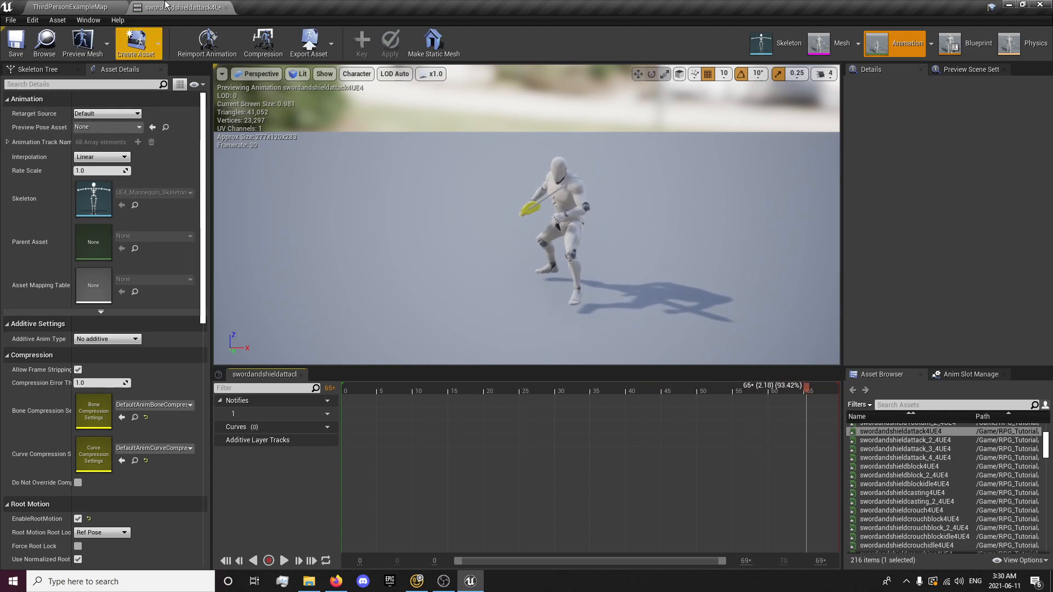
pyautogui.click(71, 7)
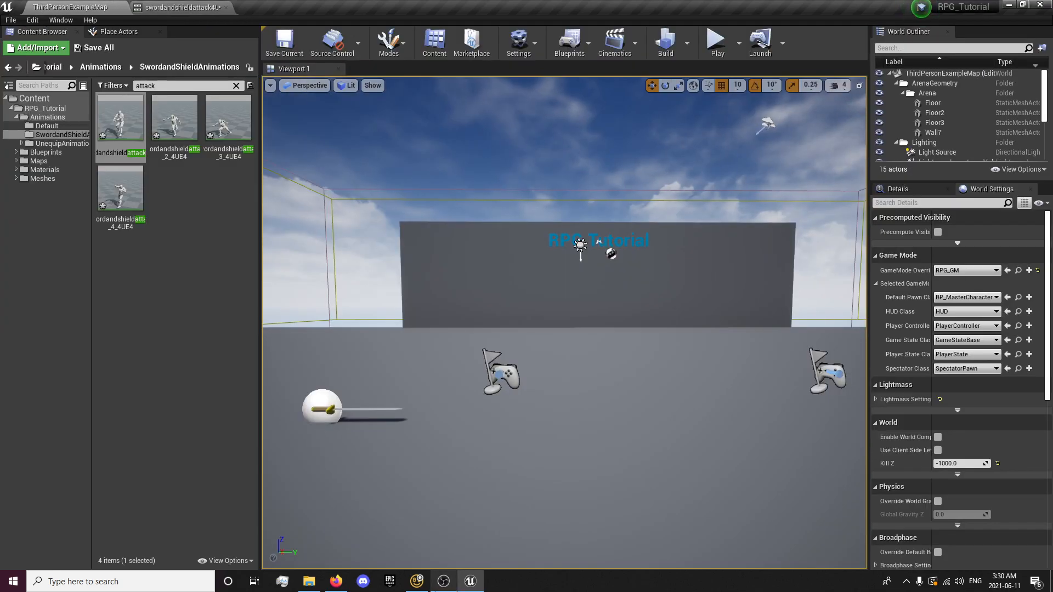